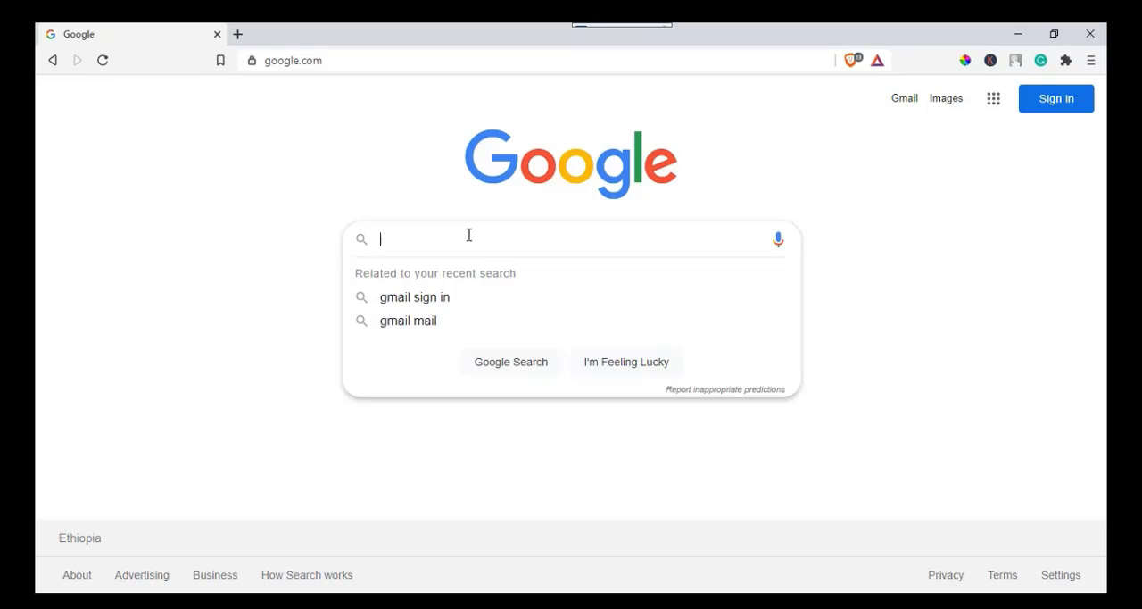
# Search Google for 'gmail' and open the official 'Gmail - Google' result.
pyautogui.write('gm')
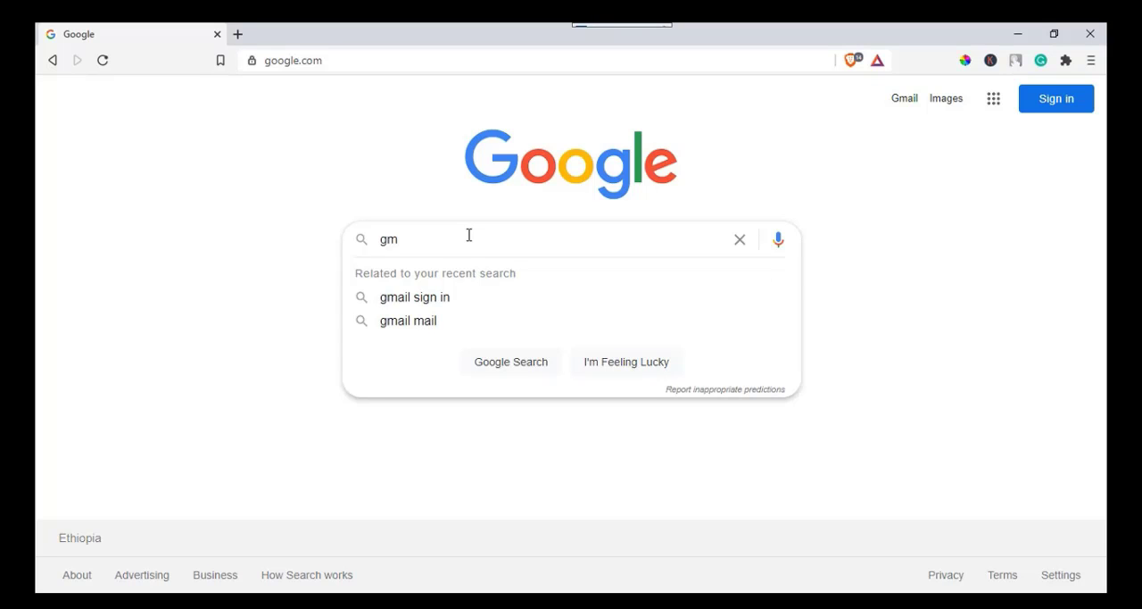
pyautogui.write('ail')
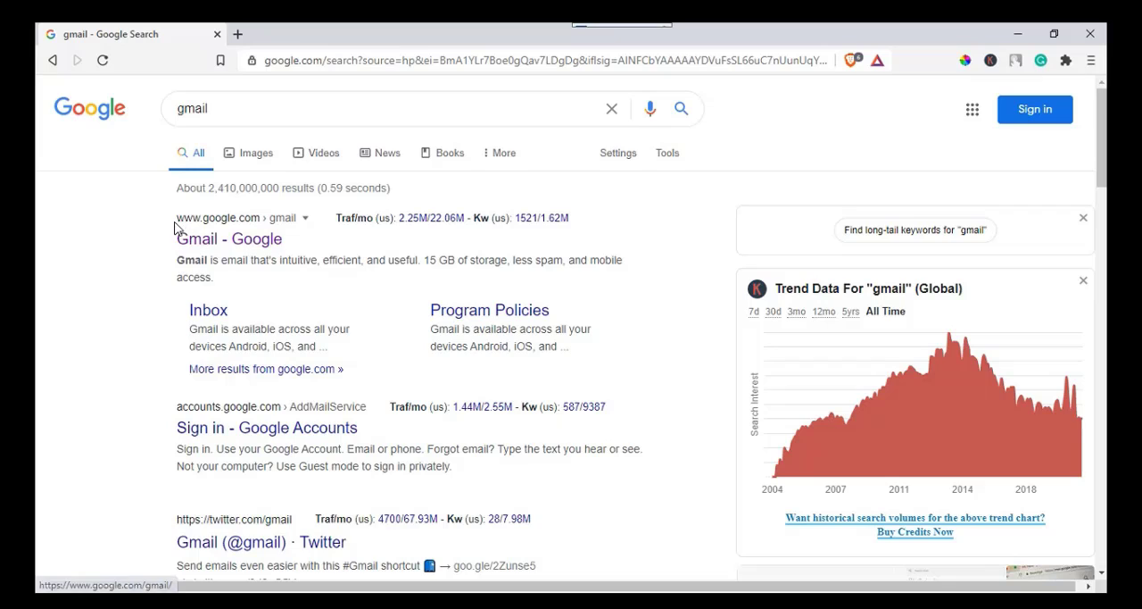
pyautogui.moveTo(259, 245)
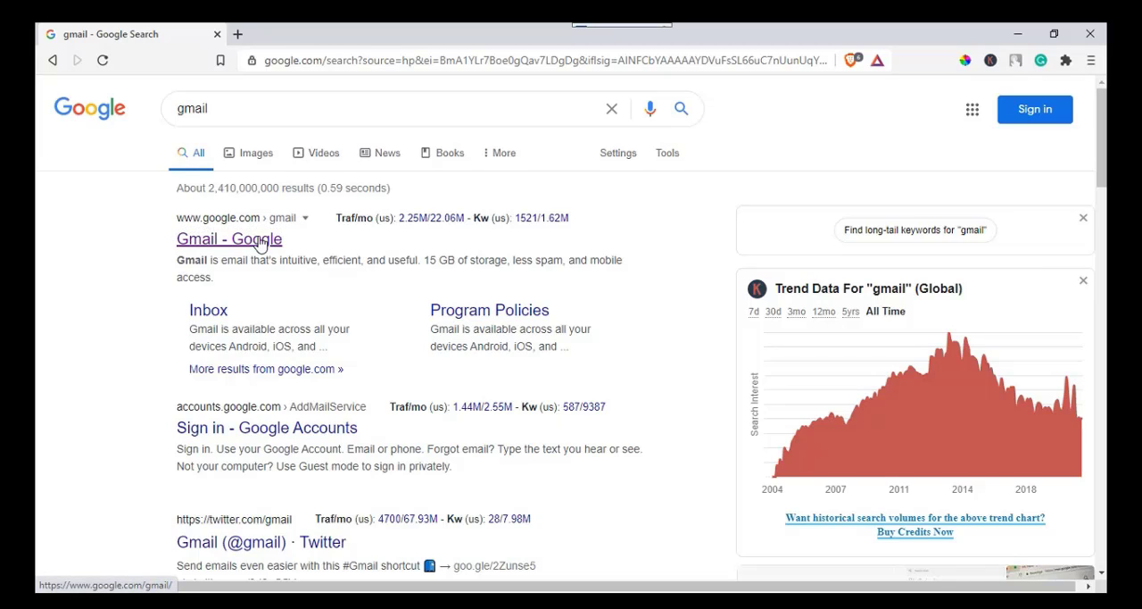
pyautogui.click(228, 238)
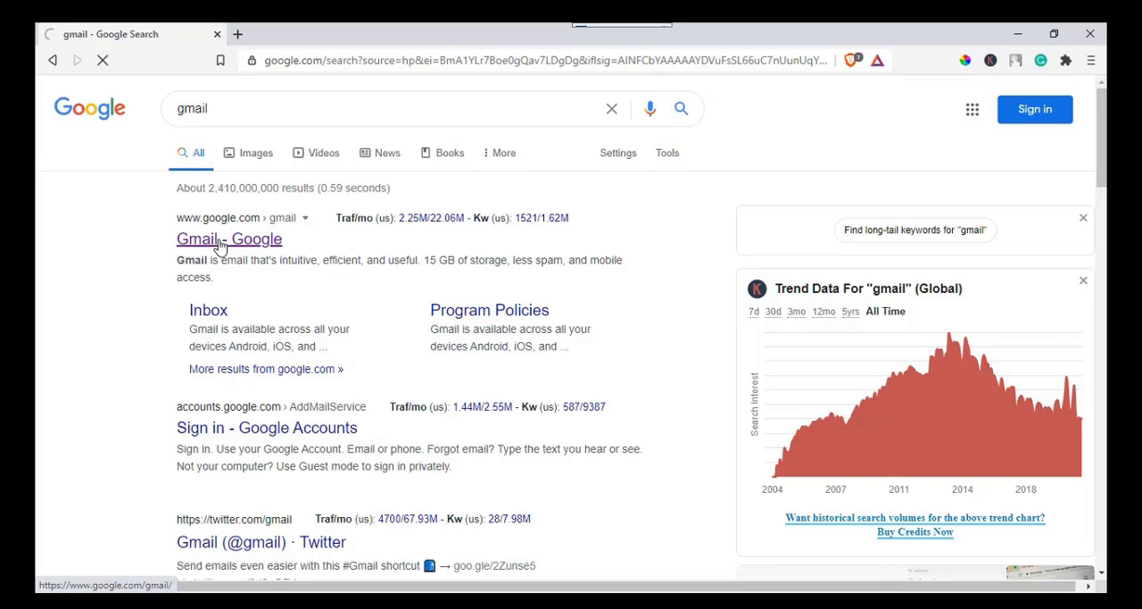
# Start creating a new Google account for myself from the Gmail sign-in page.
pyautogui.click(229, 238)
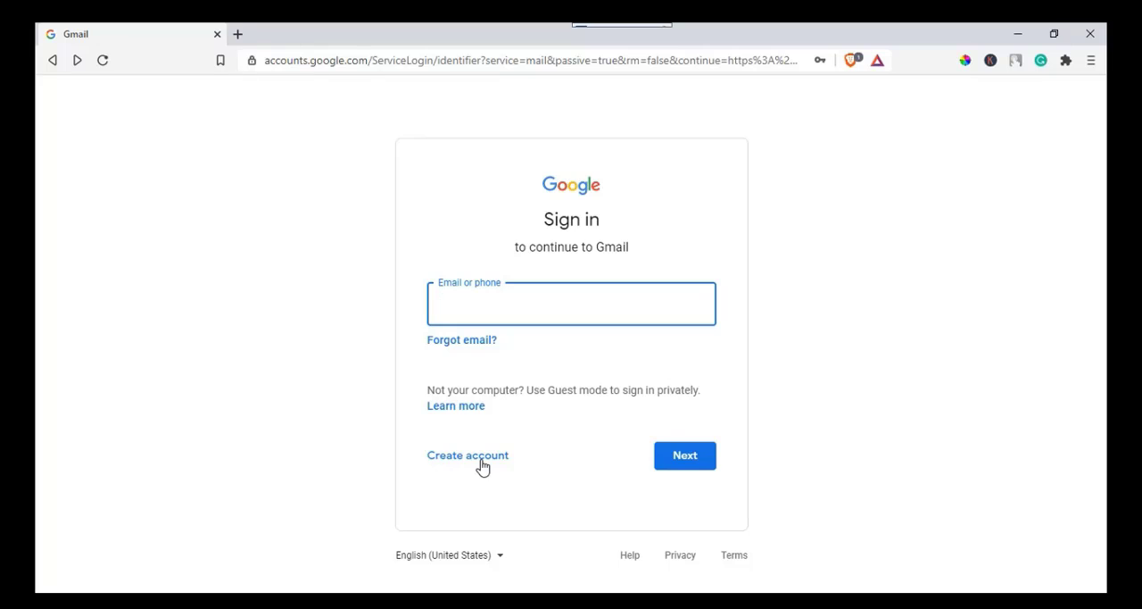
pyautogui.moveTo(428, 468)
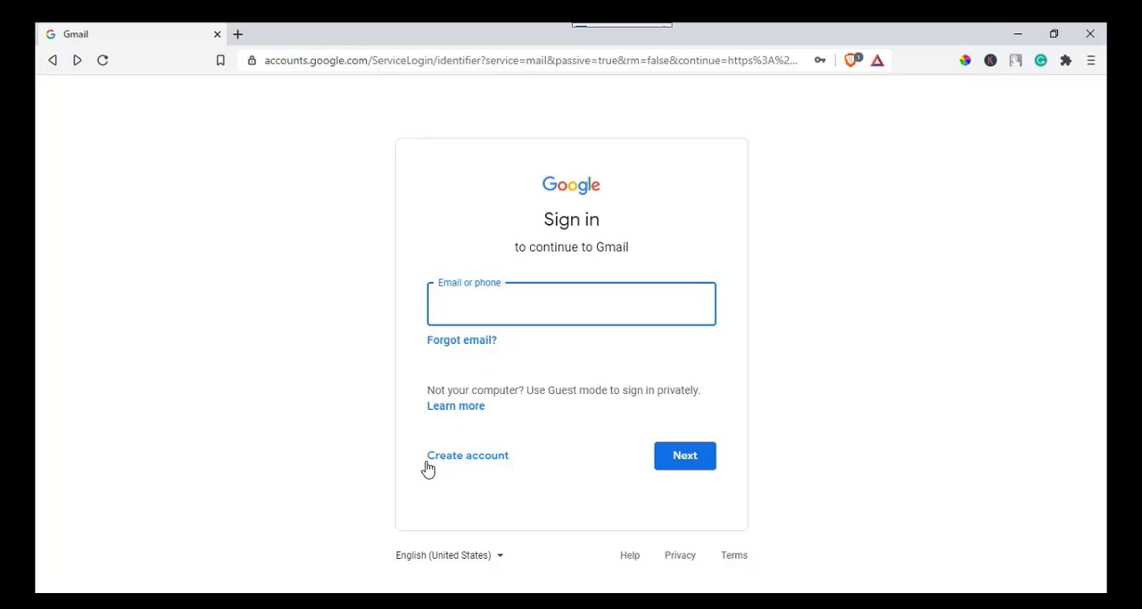
pyautogui.moveTo(473, 465)
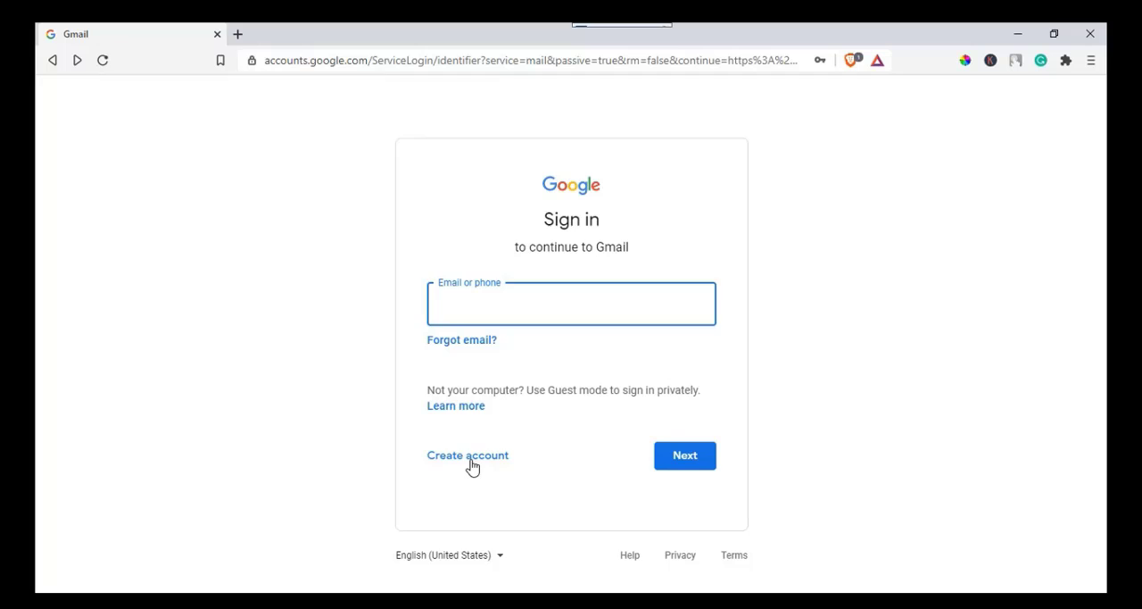
pyautogui.click(468, 455)
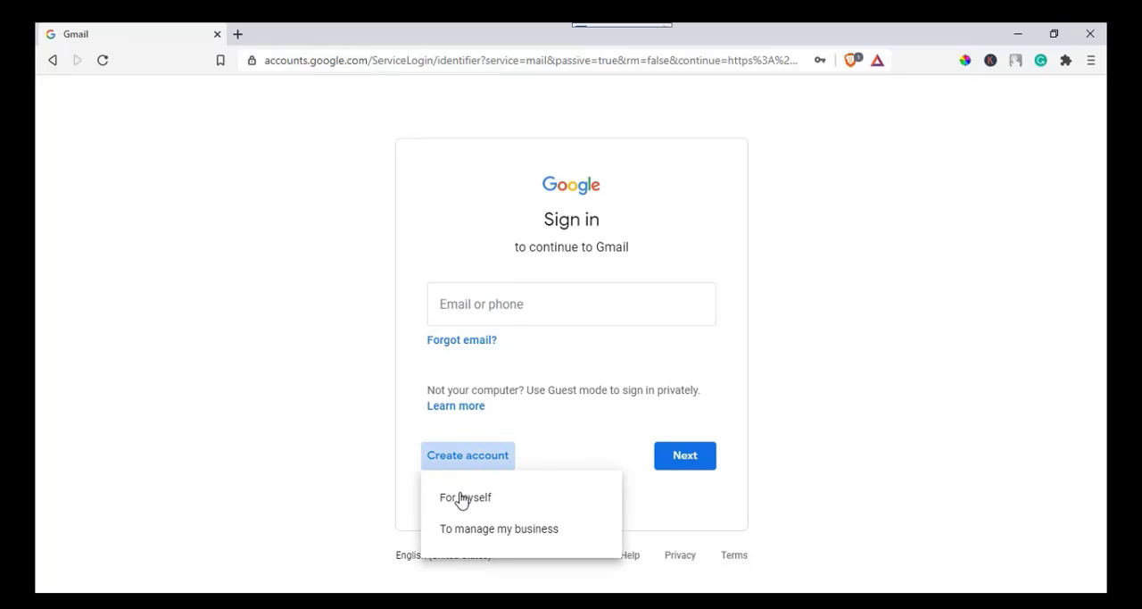
pyautogui.moveTo(456, 507)
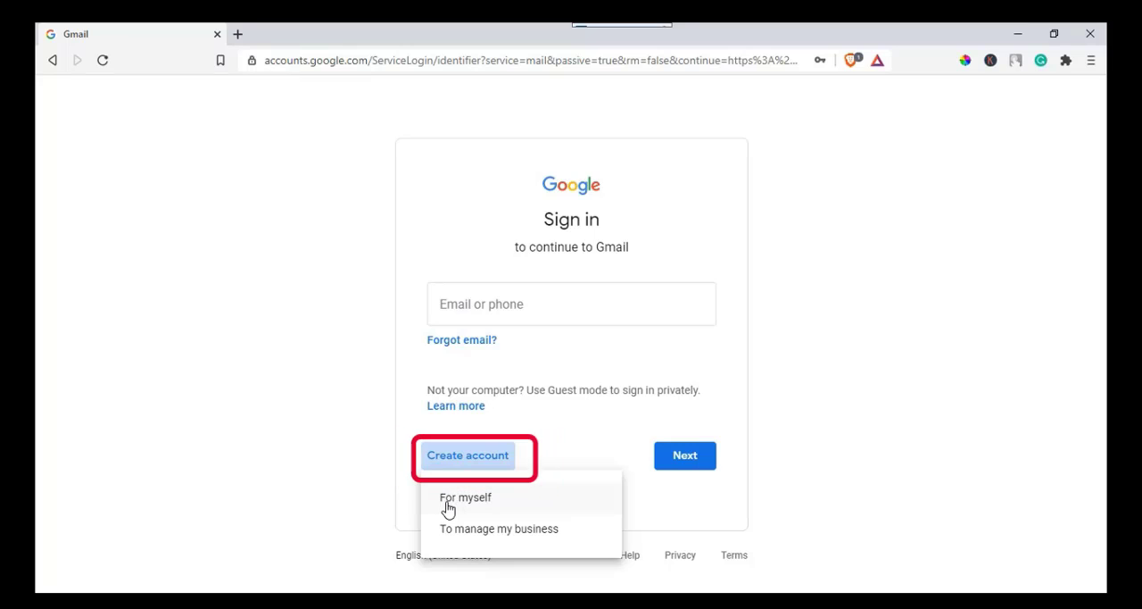
pyautogui.moveTo(444, 509)
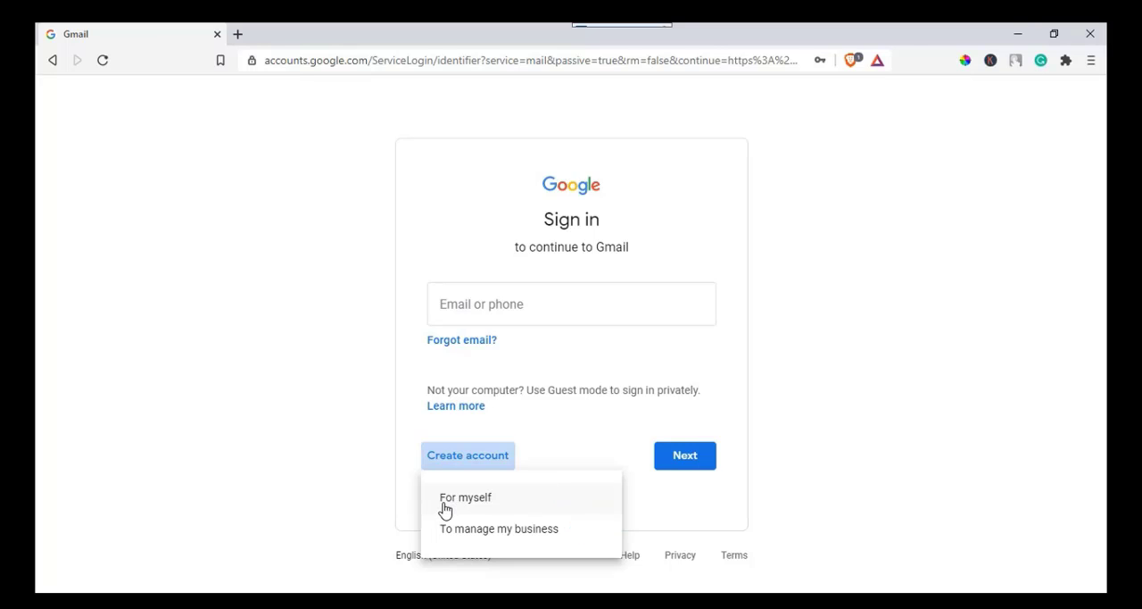
pyautogui.moveTo(456, 507)
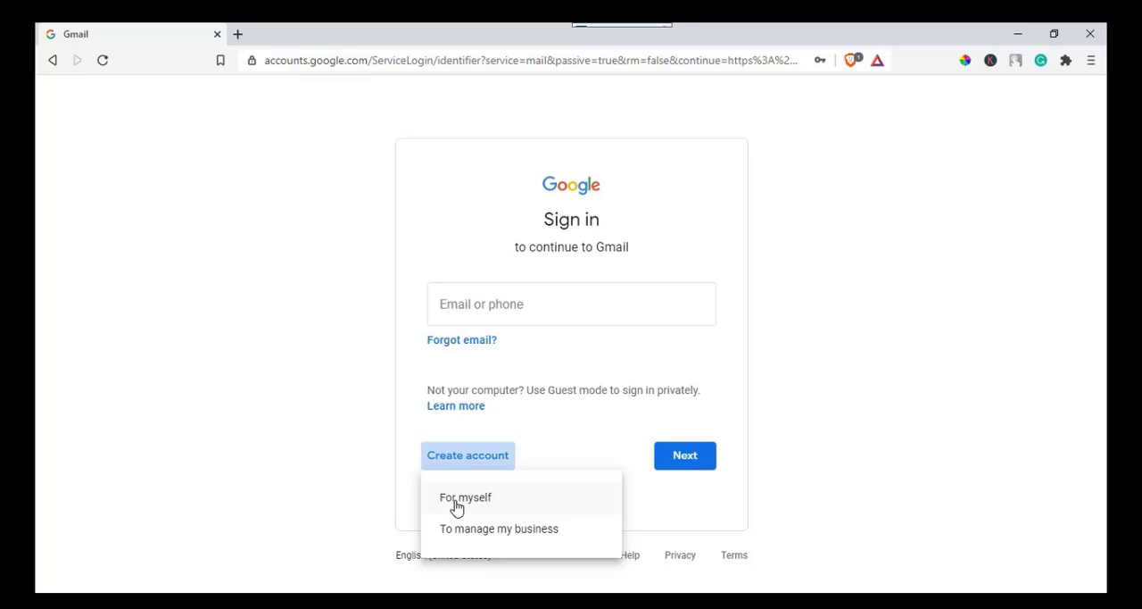
pyautogui.moveTo(462, 506)
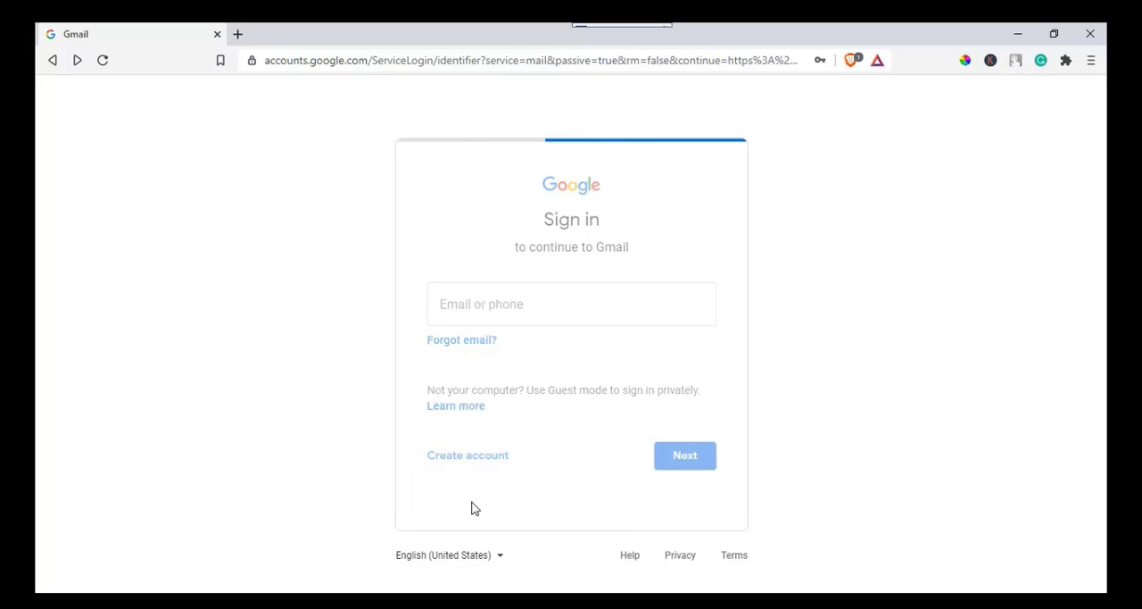
pyautogui.click(467, 455)
pyautogui.write('A')
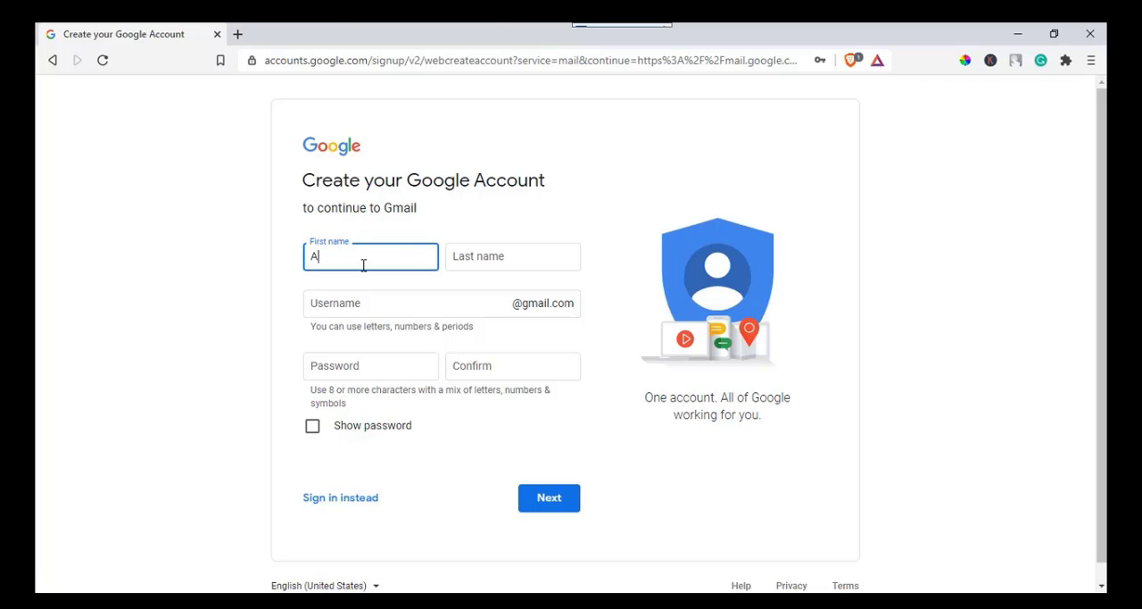
pyautogui.write('bnet')
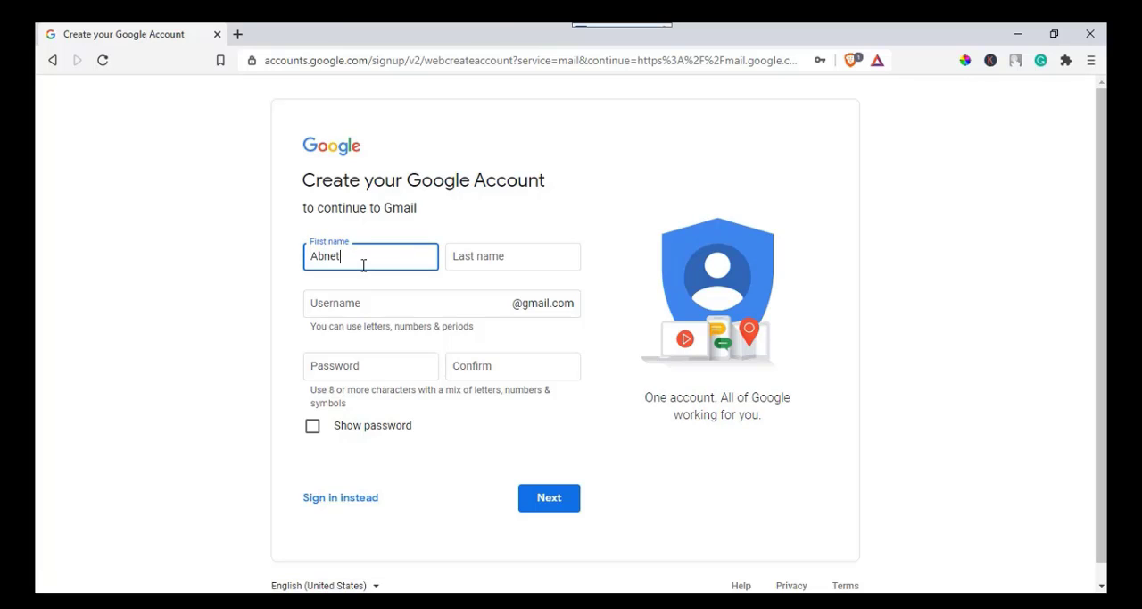
pyautogui.click(513, 256)
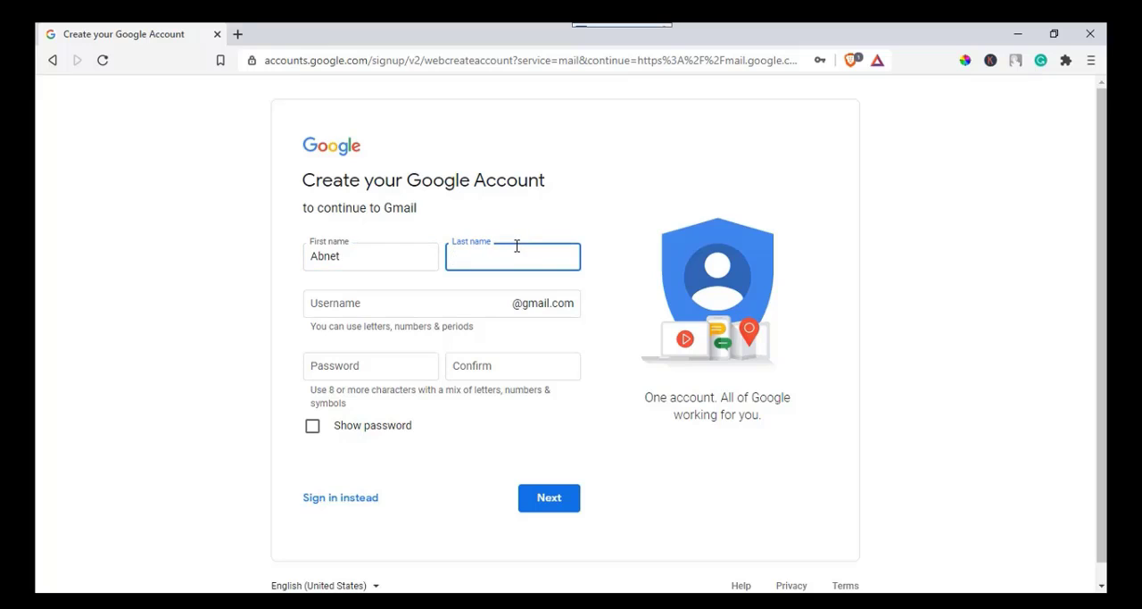
pyautogui.write('Kebede')
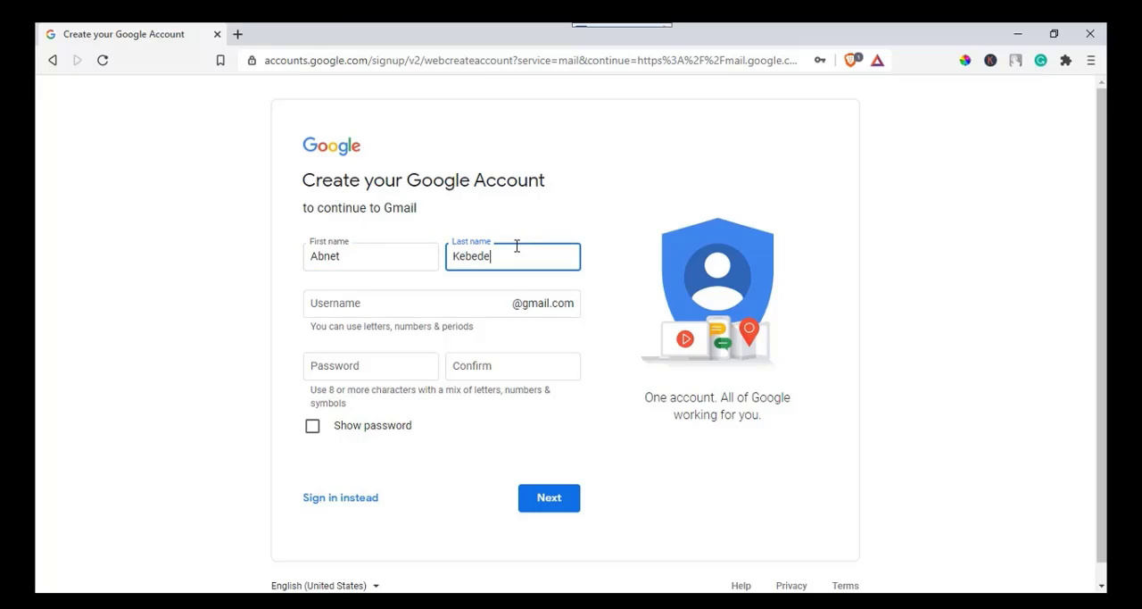
pyautogui.click(442, 302)
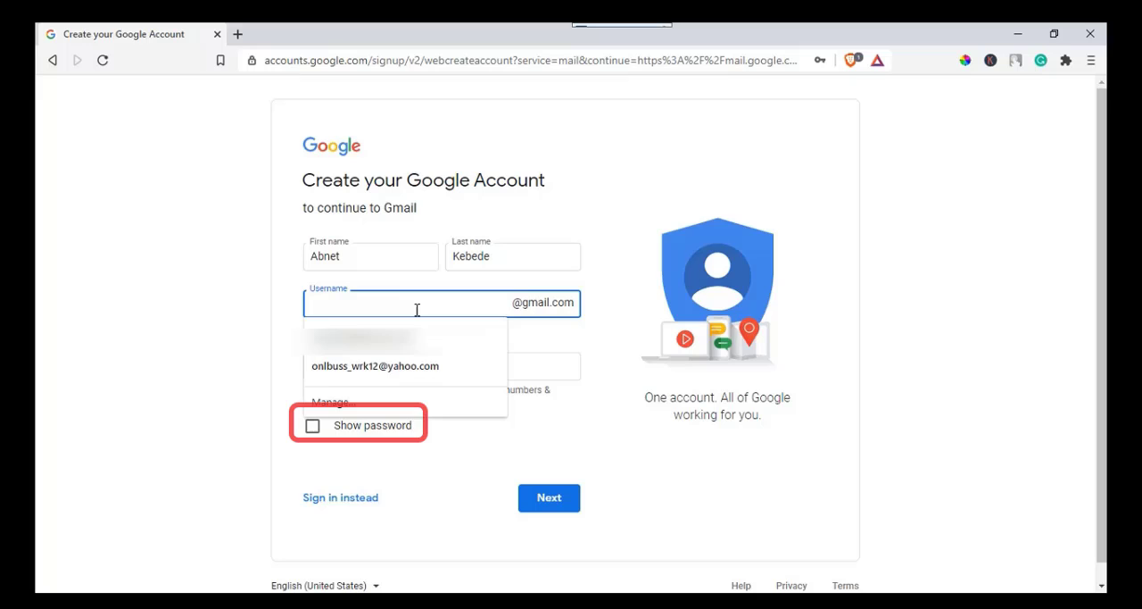
pyautogui.write('affi')
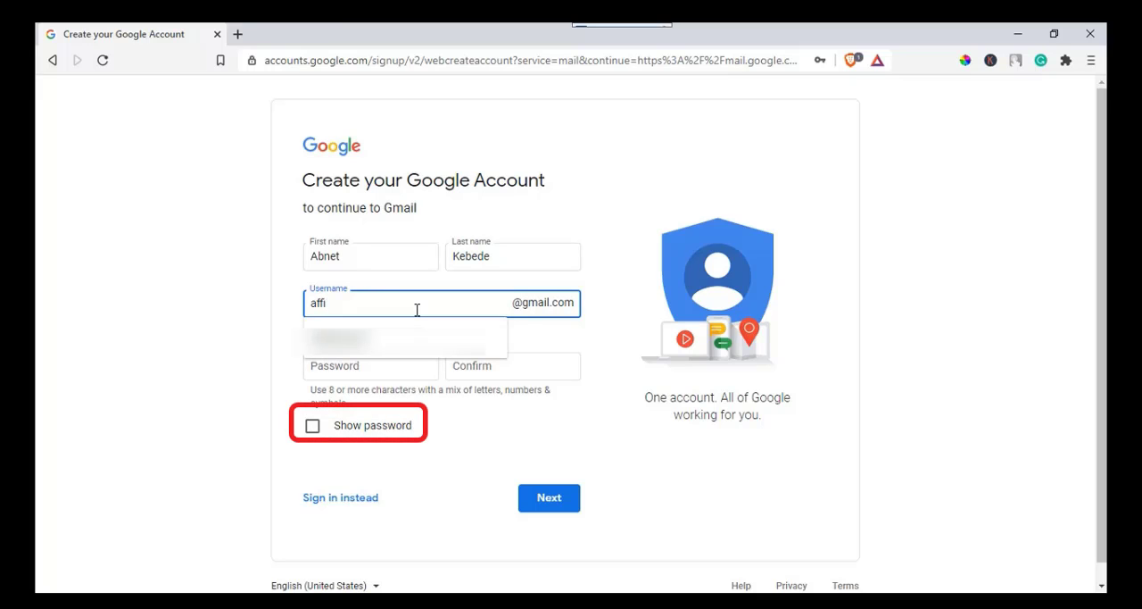
pyautogui.write('liatemb2')
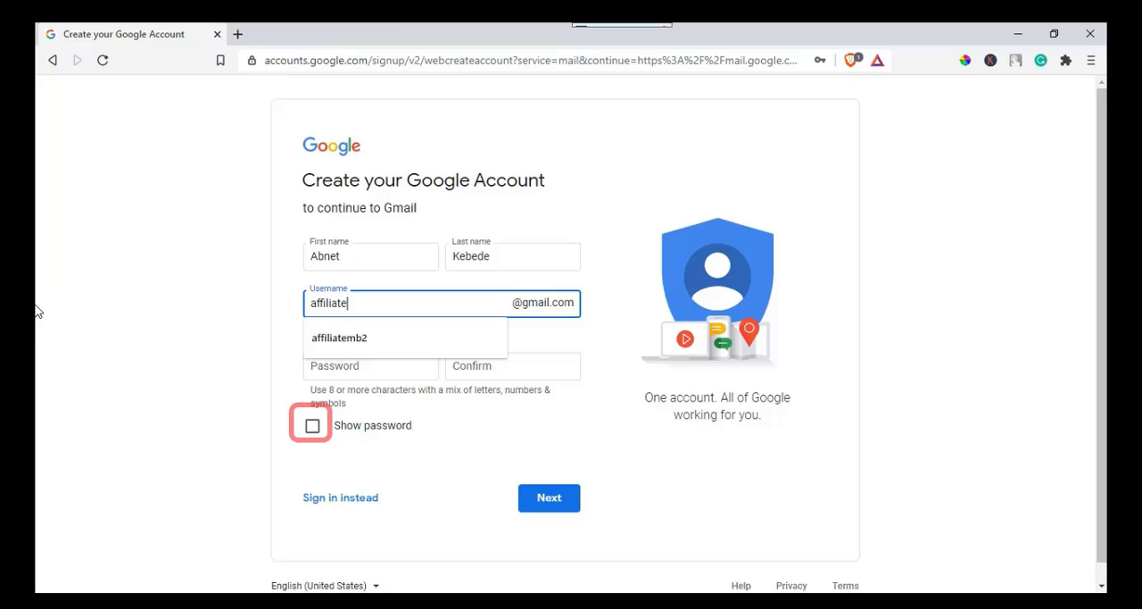
pyautogui.write('mb')
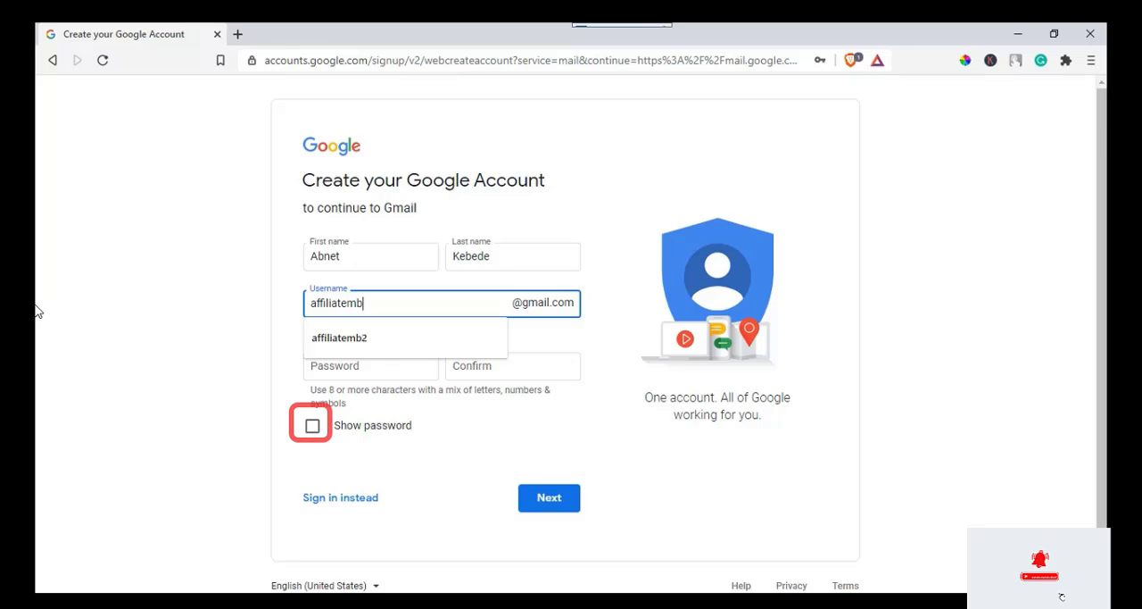
# Enter the account password and its confirmation.
pyautogui.click(340, 338)
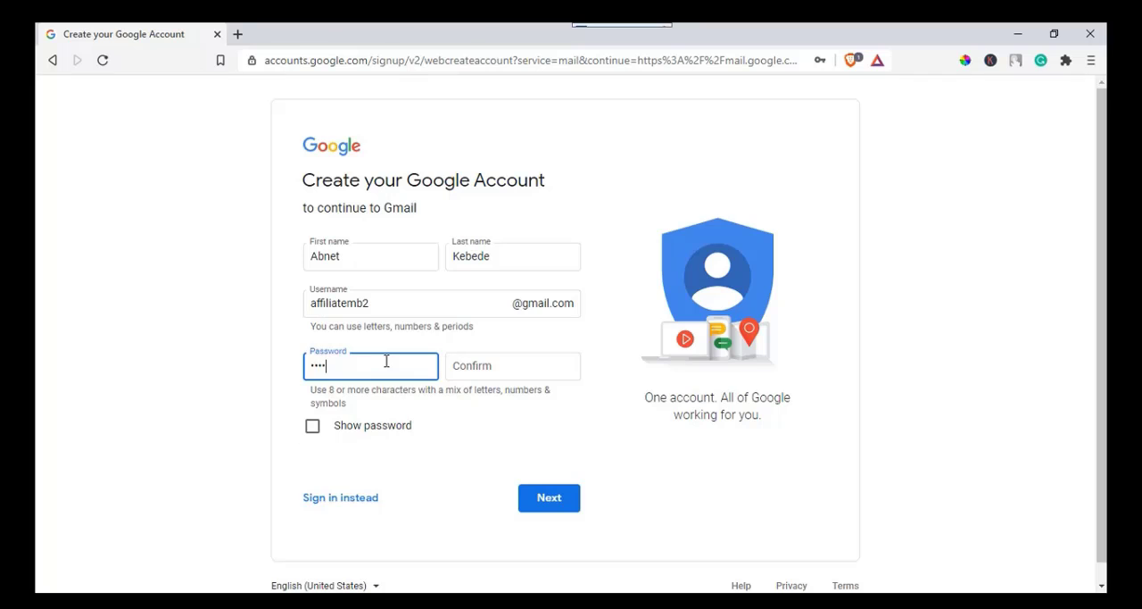
pyautogui.write('••')
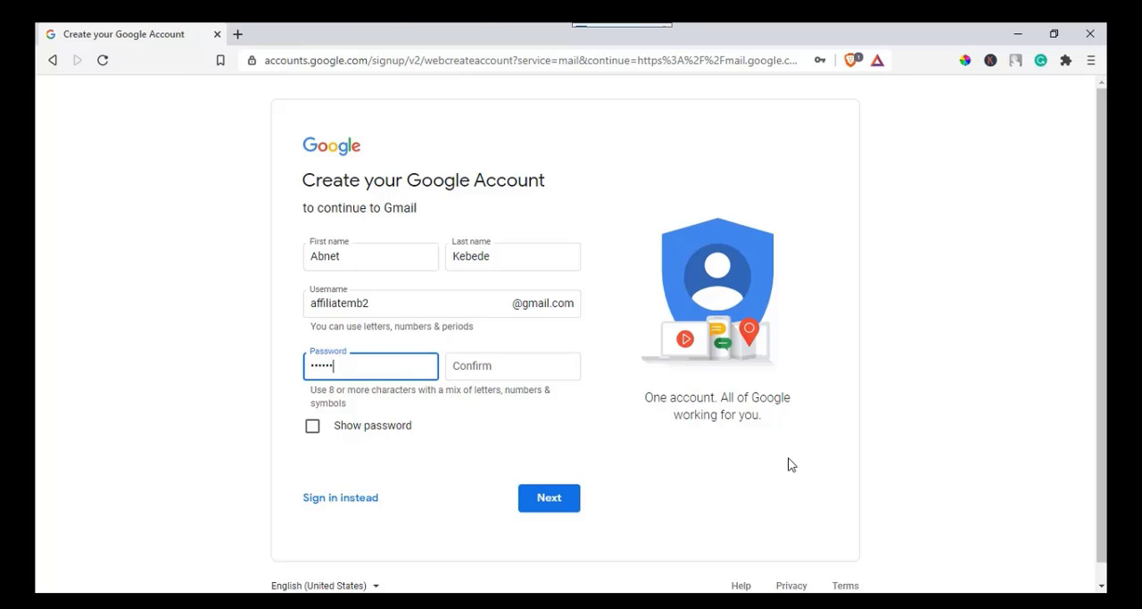
pyautogui.write('••')
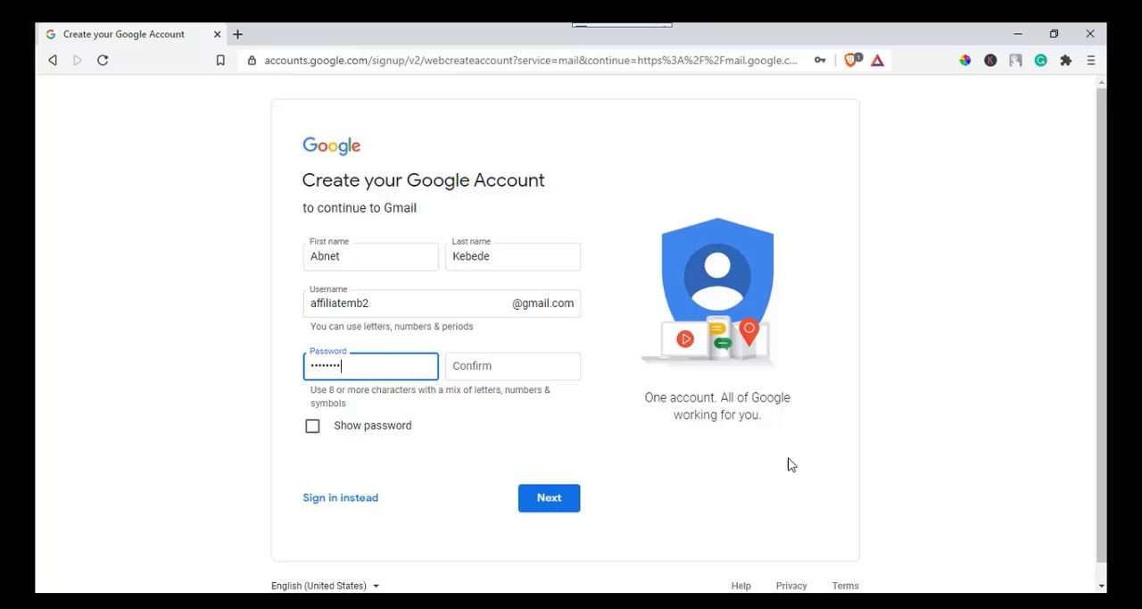
pyautogui.click(512, 365)
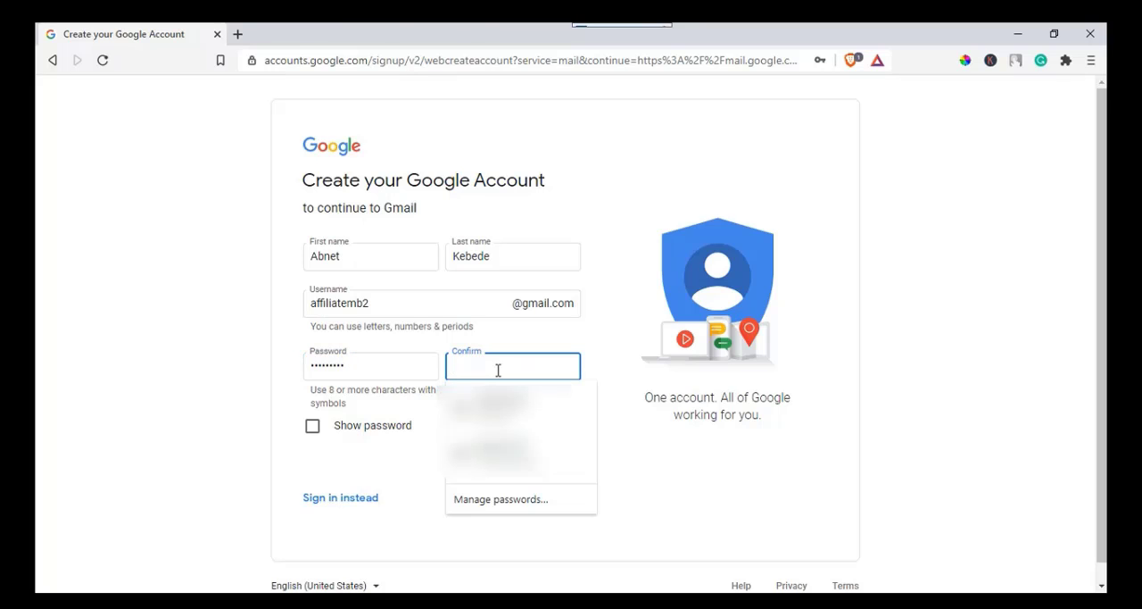
pyautogui.write('•')
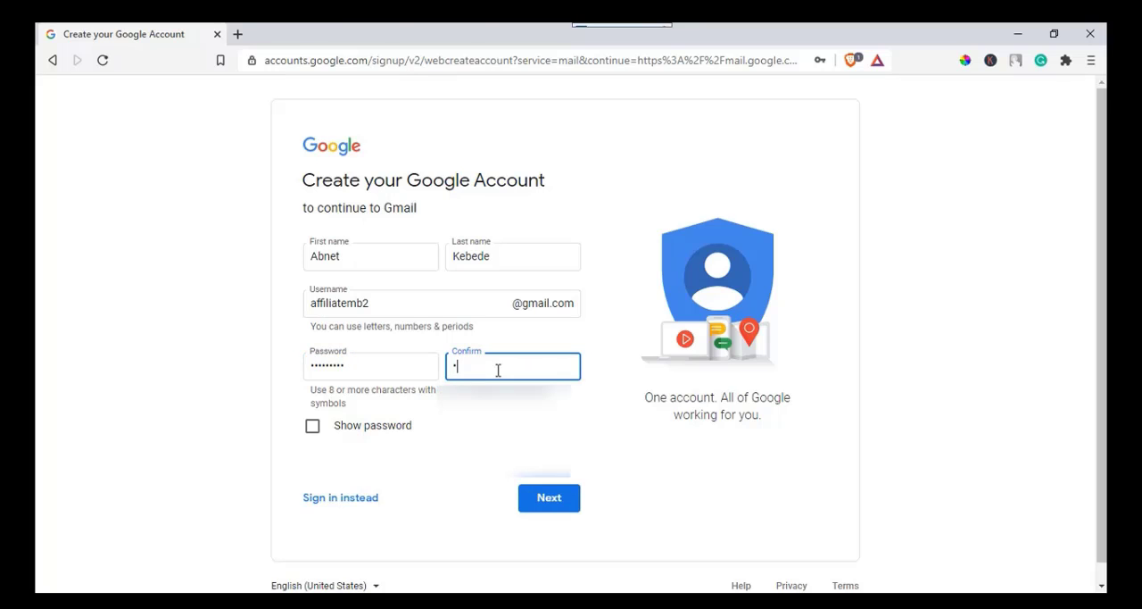
pyautogui.write('••••••')
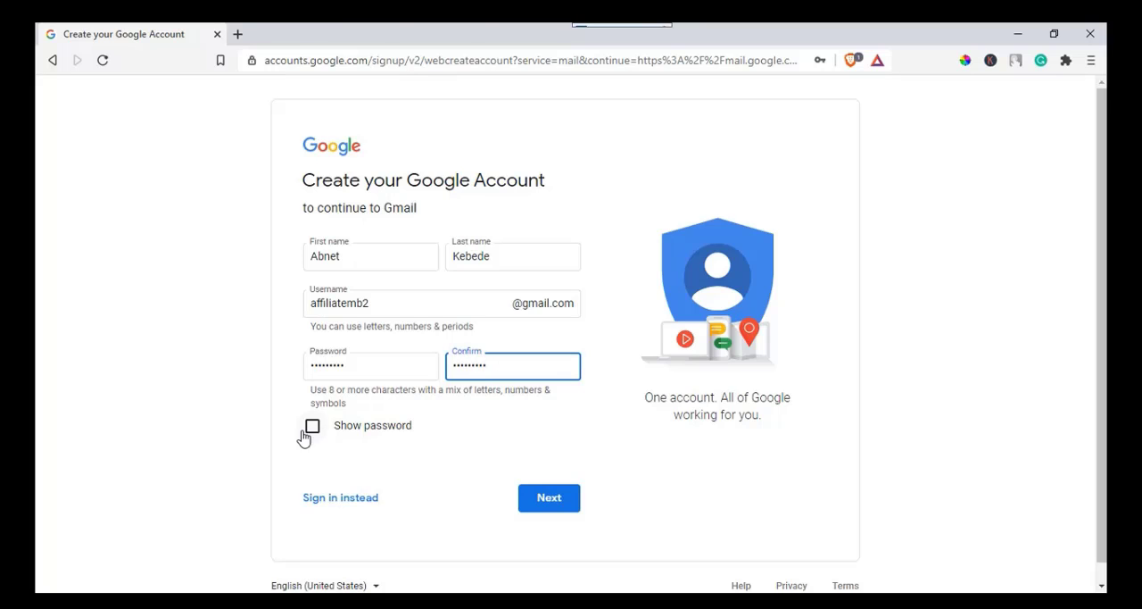
# Show the password, submit the form, and verify the phone number with the texted code.
pyautogui.click(312, 424)
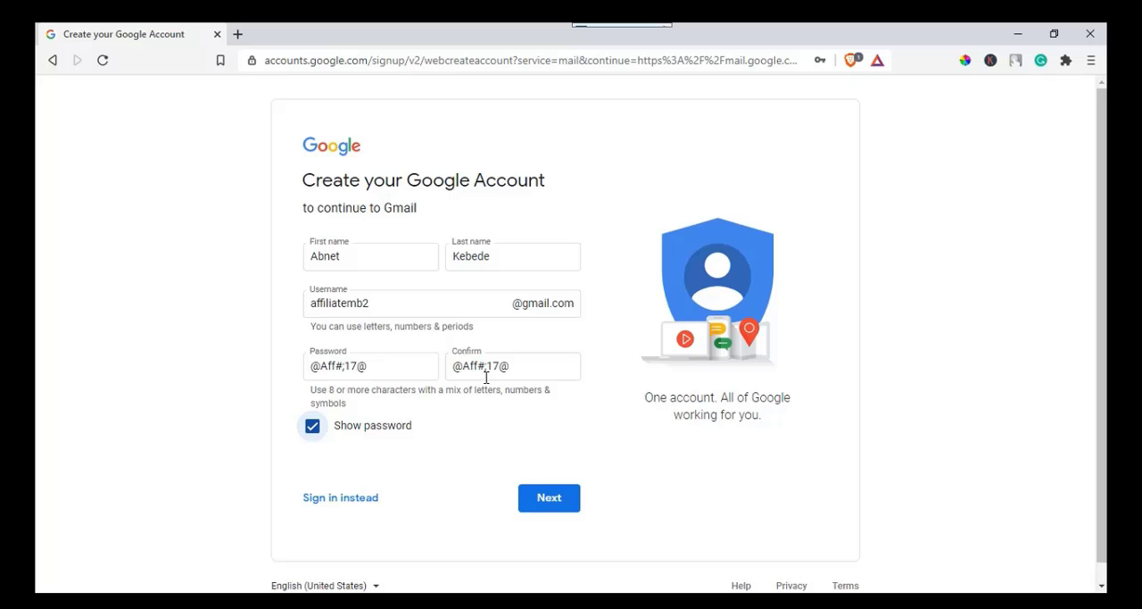
pyautogui.click(549, 497)
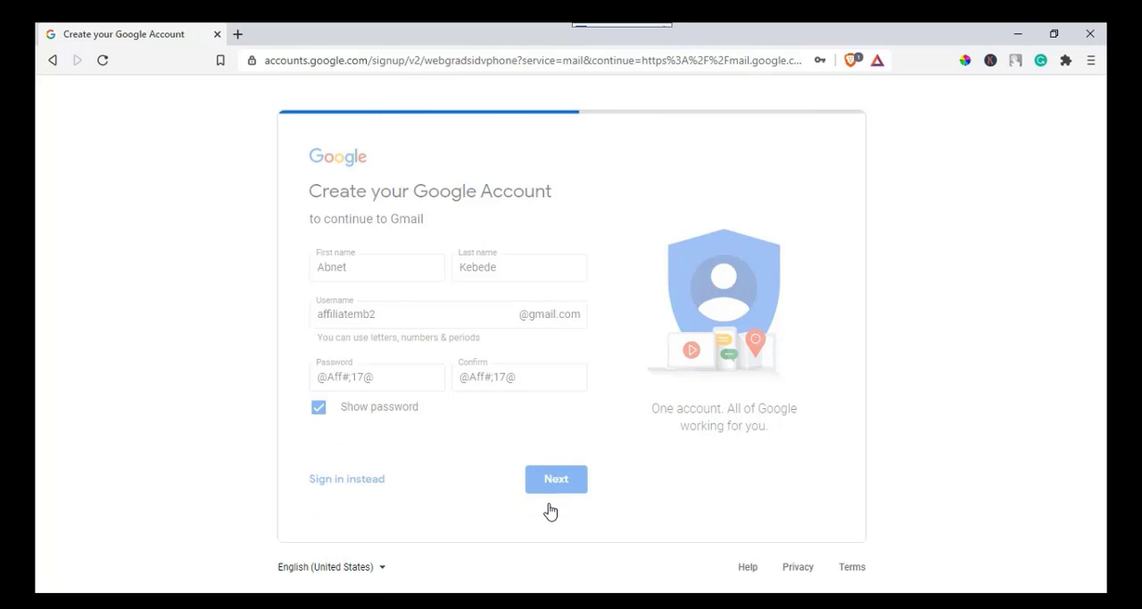
pyautogui.click(556, 479)
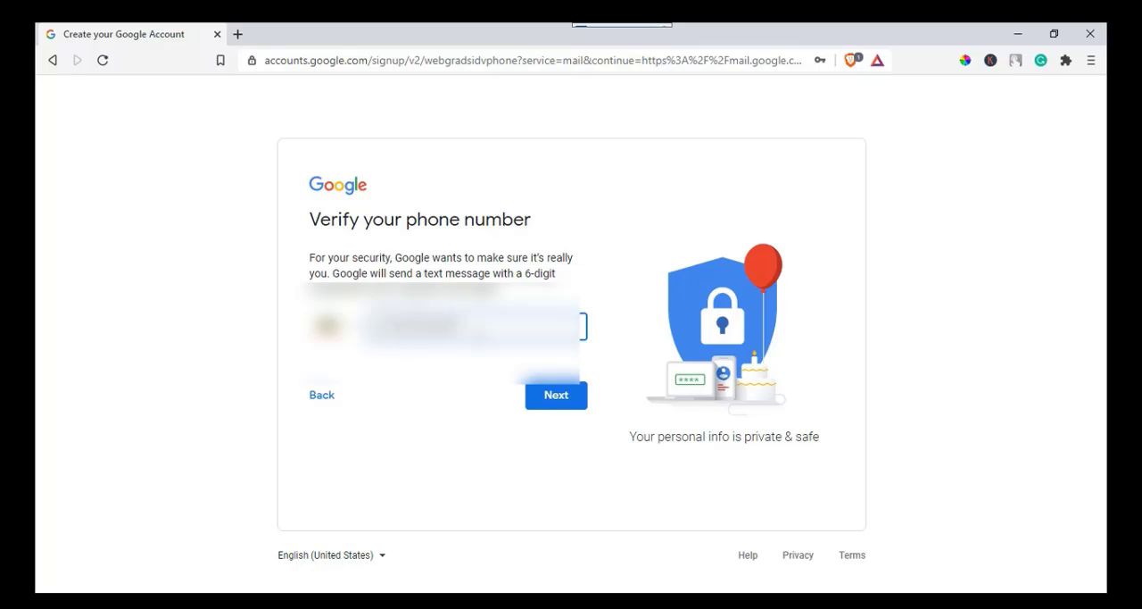
pyautogui.click(555, 395)
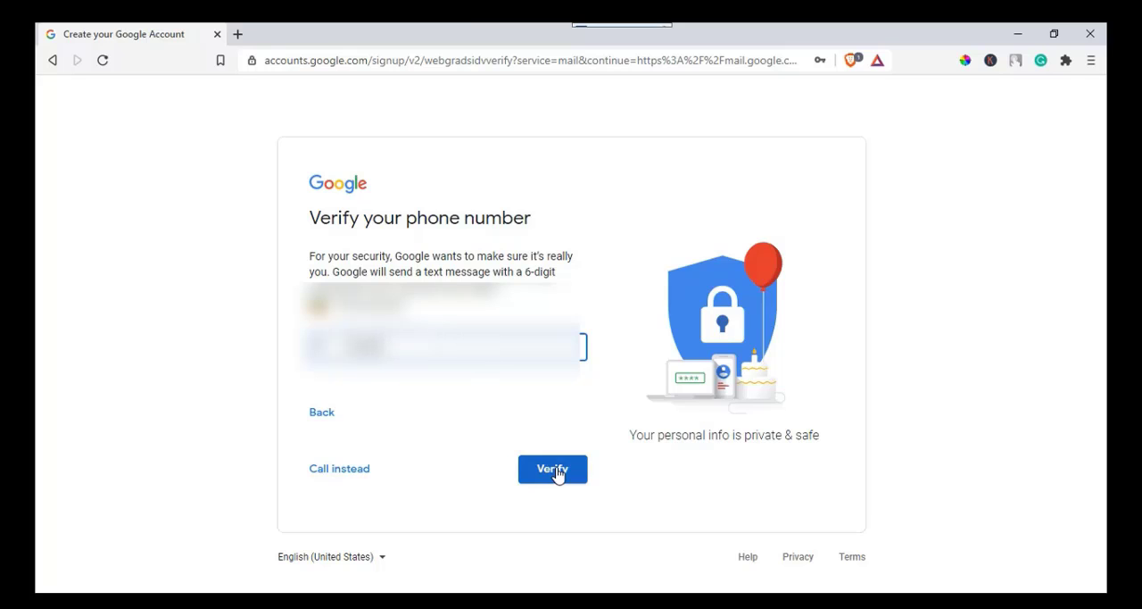
pyautogui.click(553, 468)
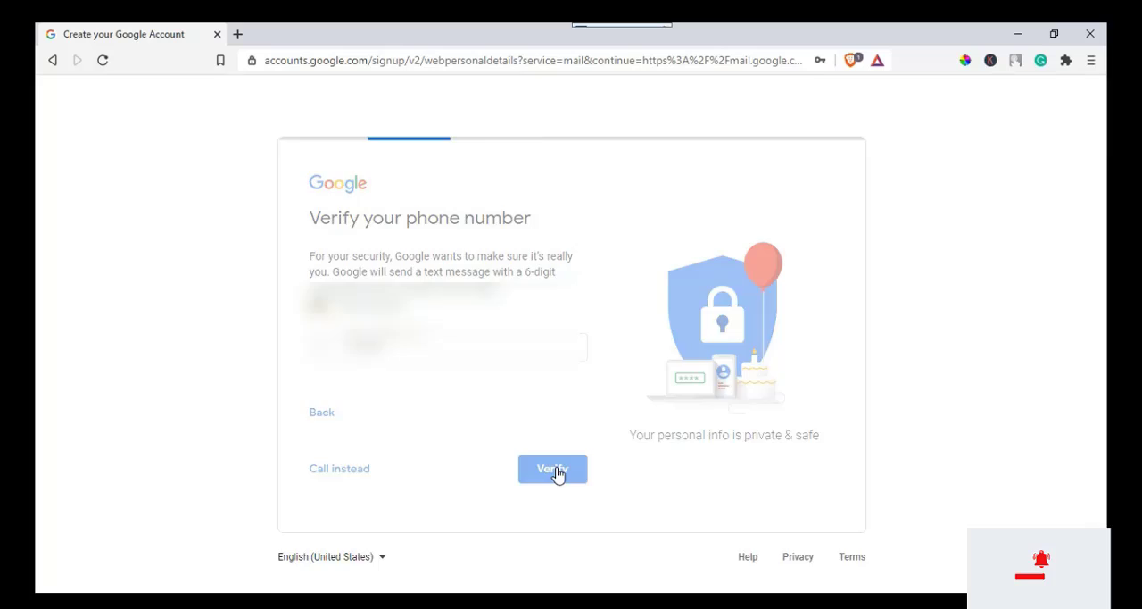
pyautogui.click(553, 468)
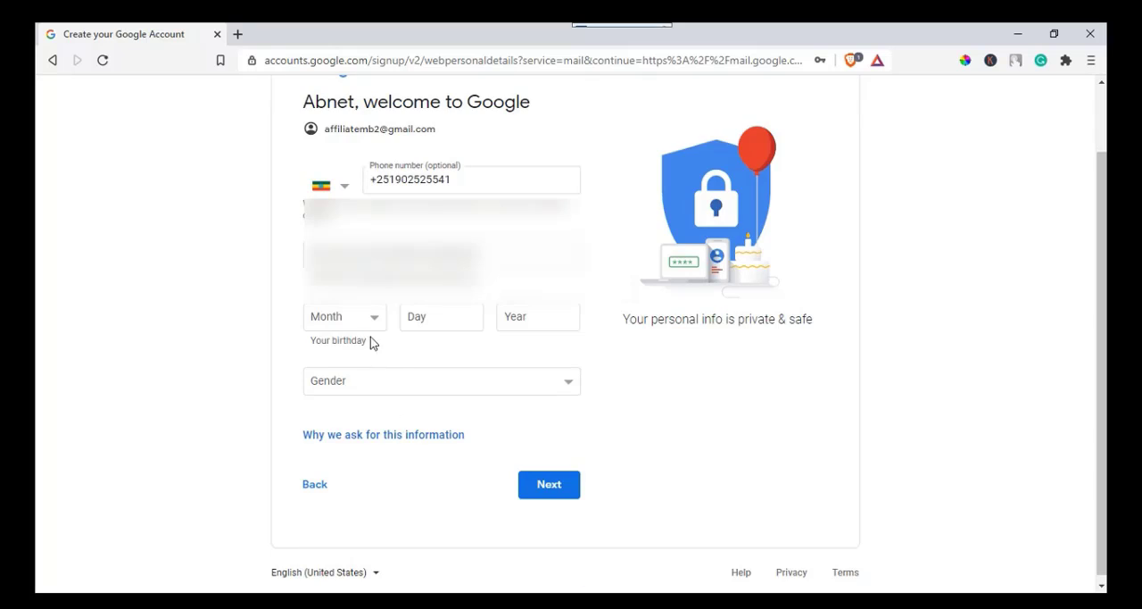
pyautogui.click(344, 316)
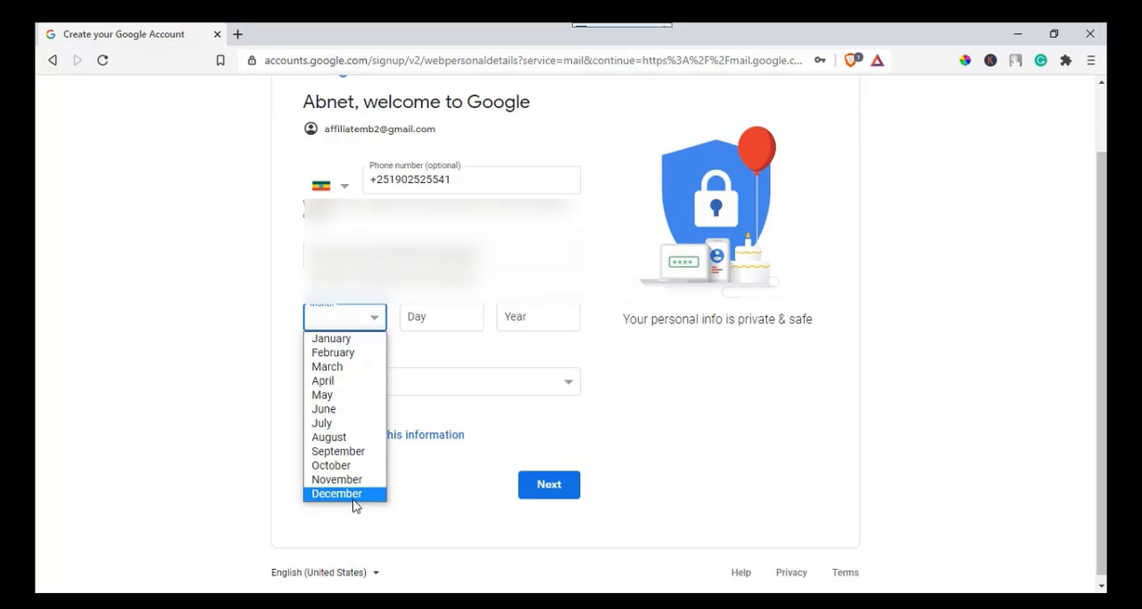
pyautogui.click(336, 494)
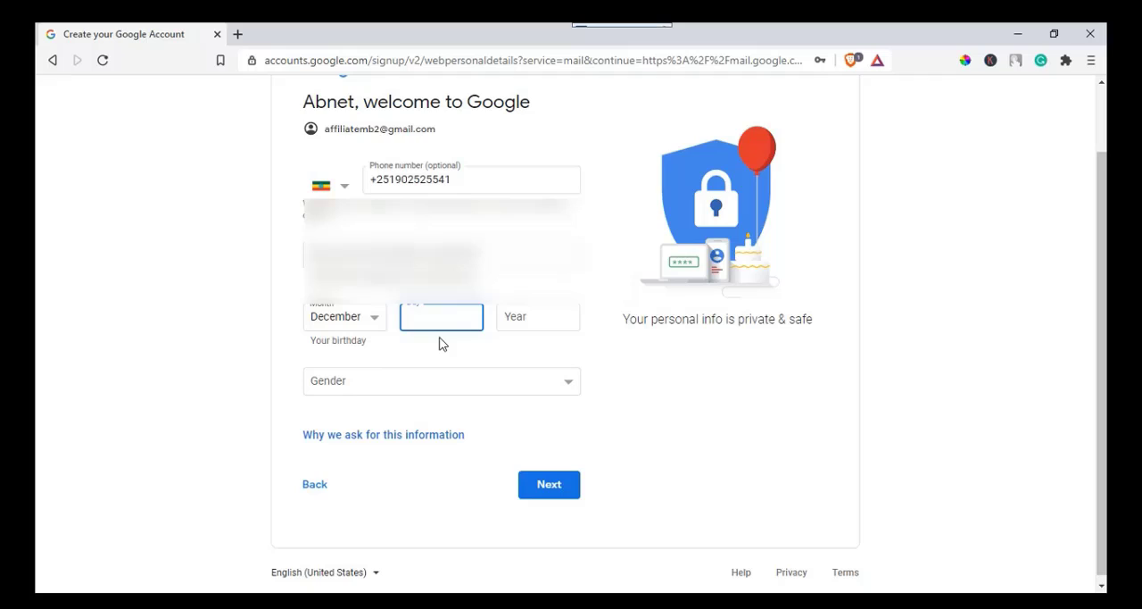
pyautogui.write('26')
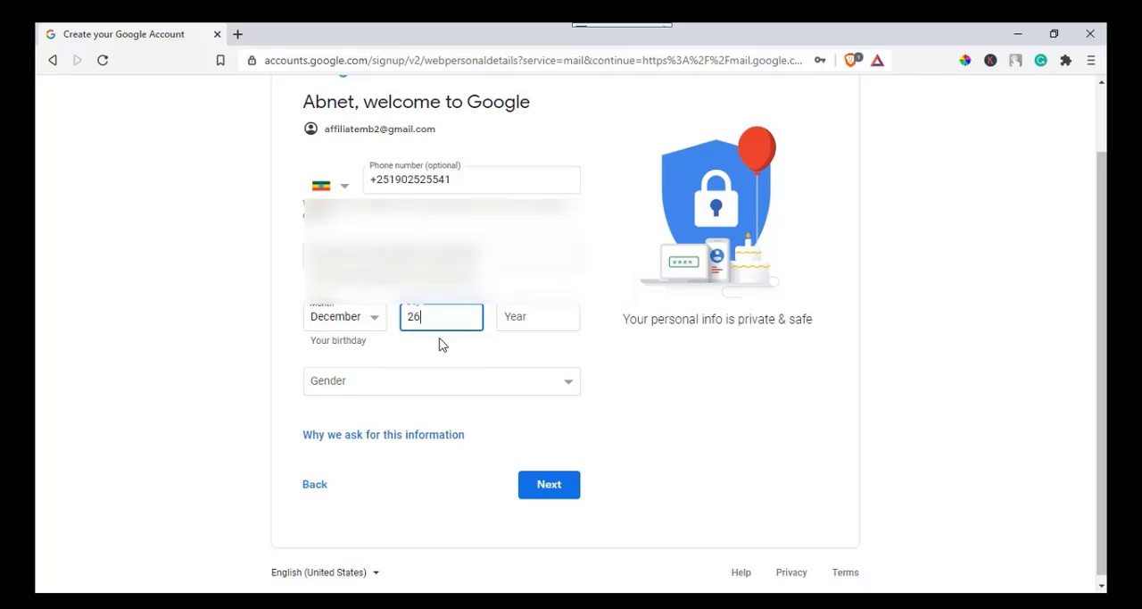
pyautogui.click(539, 317)
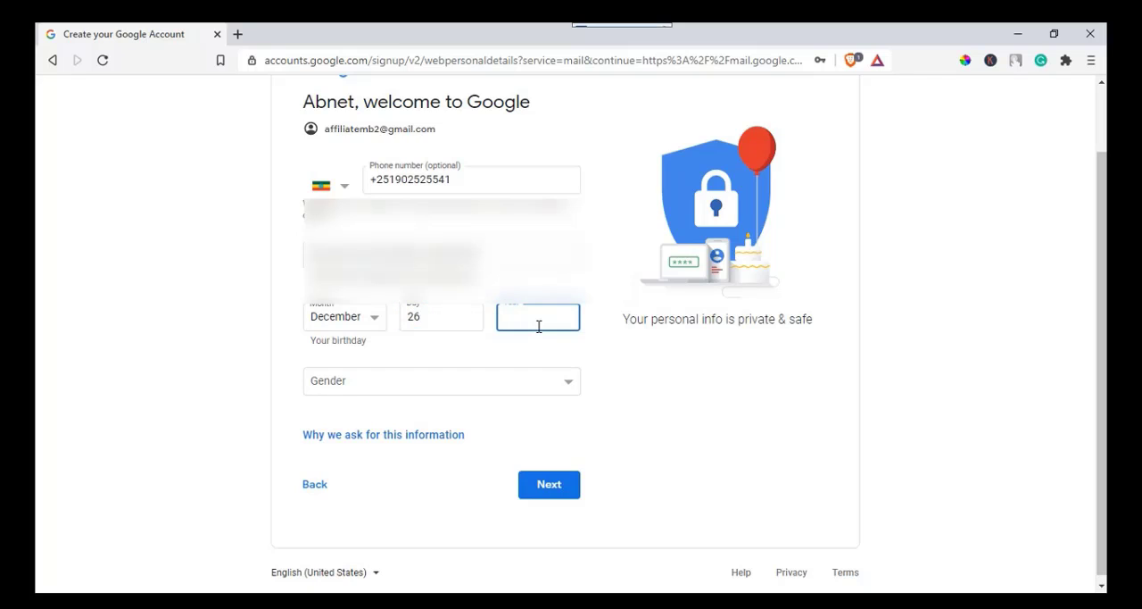
pyautogui.write('1986')
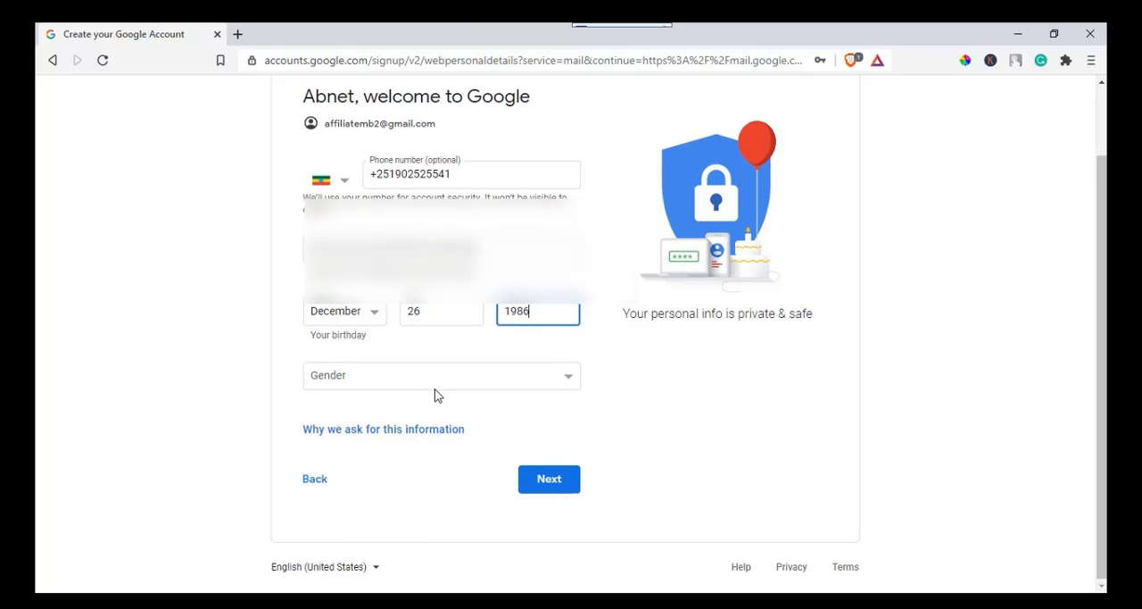
pyautogui.click(440, 375)
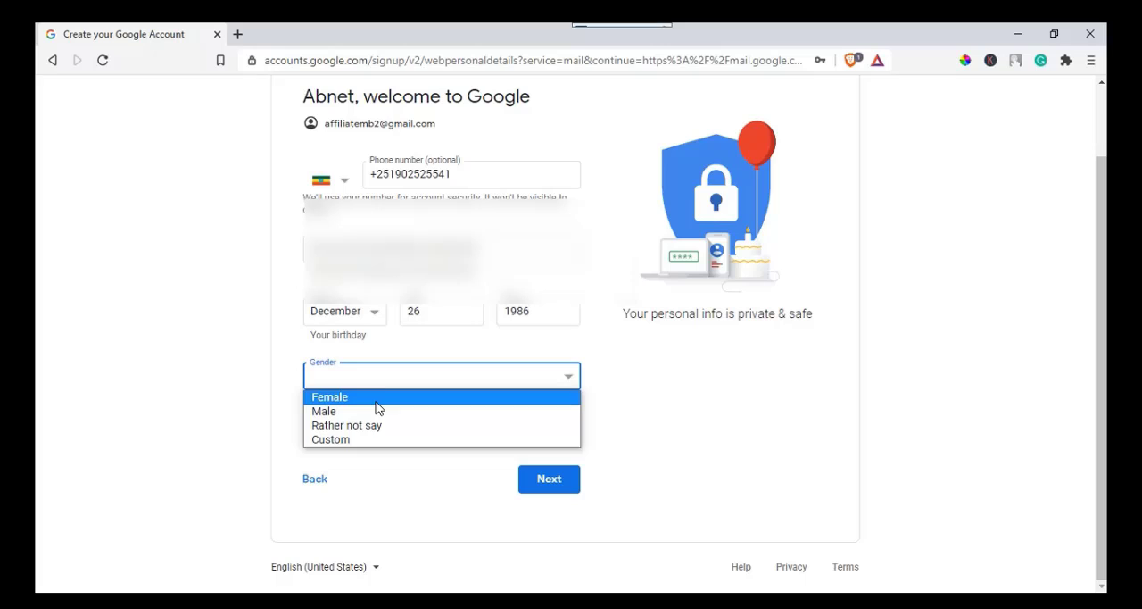
pyautogui.click(329, 397)
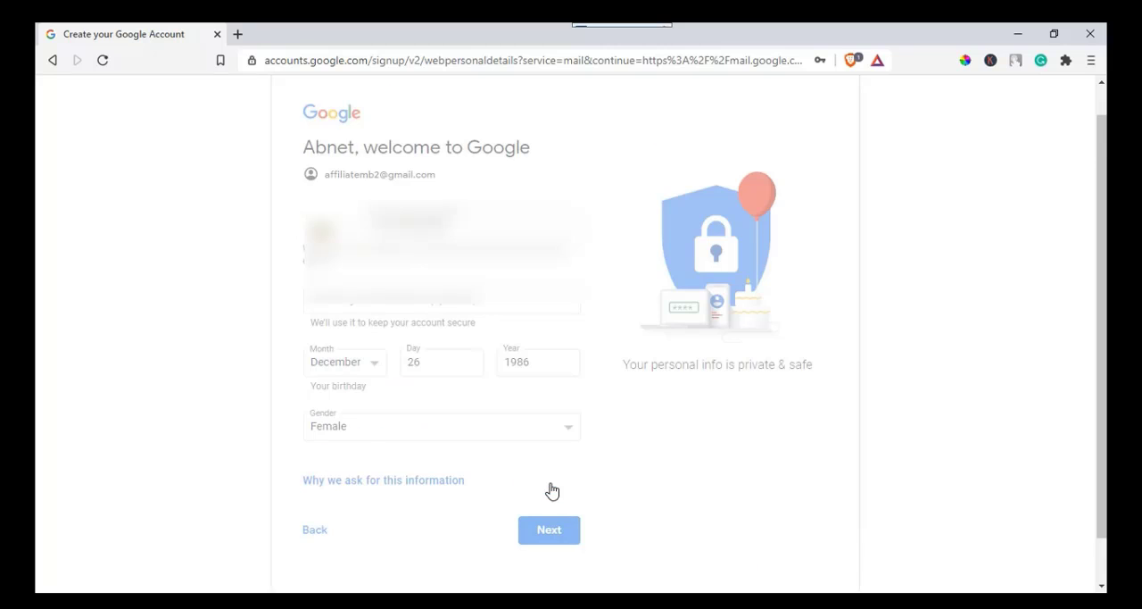
# Submit the birthday and gender, then scroll the 'Get more from your number' page.
pyautogui.click(549, 529)
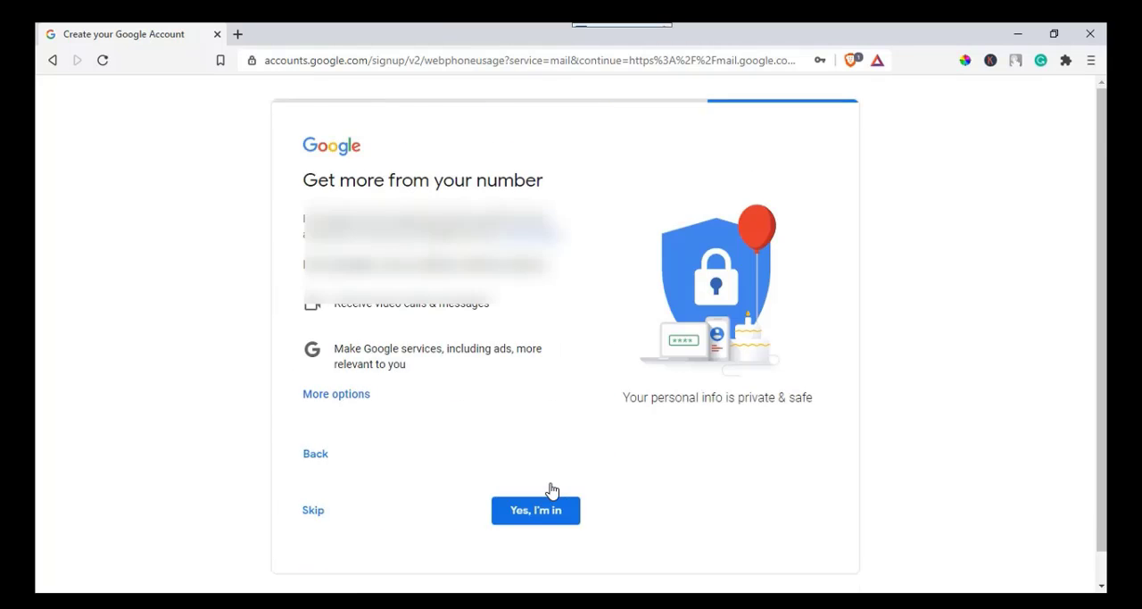
pyautogui.scroll(3)
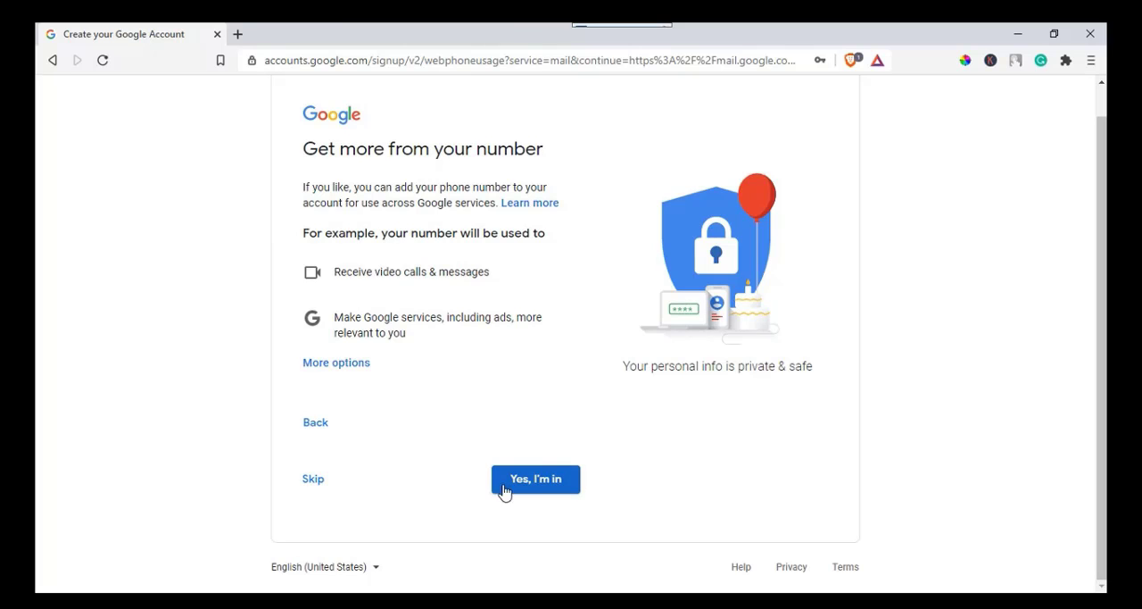
pyautogui.moveTo(529, 489)
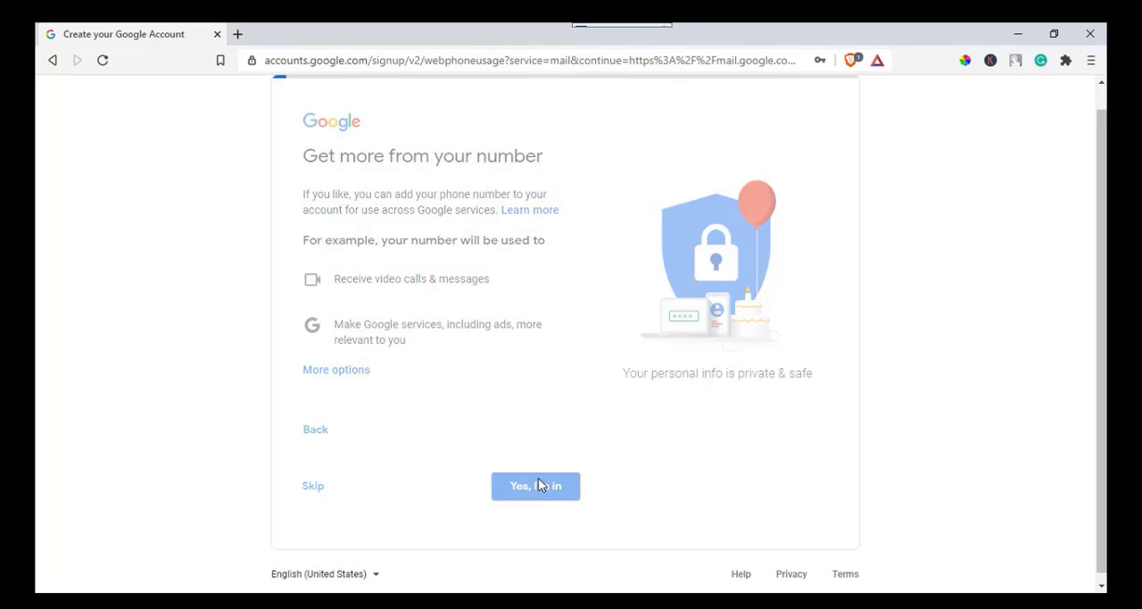
# Accept 'Yes, I'm in' for the phone number, then agree to Privacy and Terms.
pyautogui.click(535, 486)
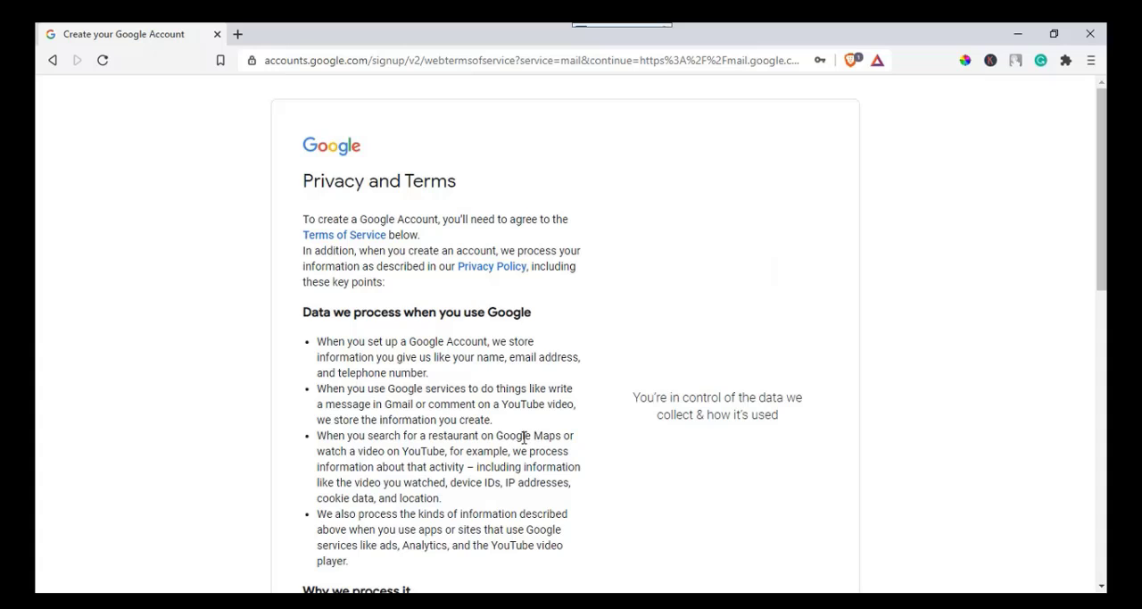
pyautogui.scroll(-3)
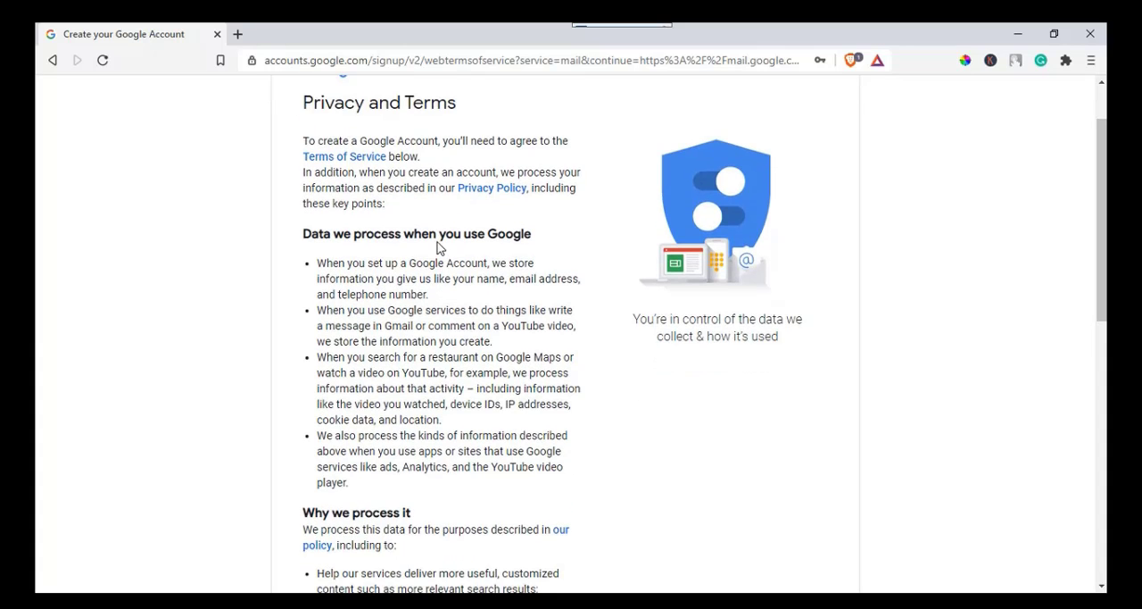
pyautogui.scroll(3)
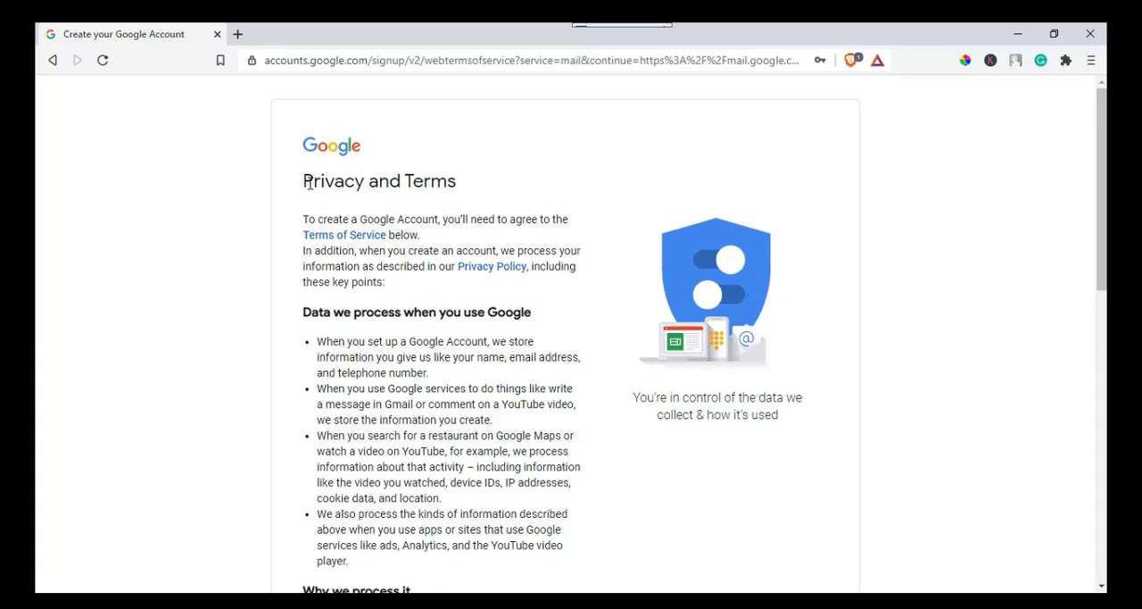
pyautogui.doubleClick(334, 180)
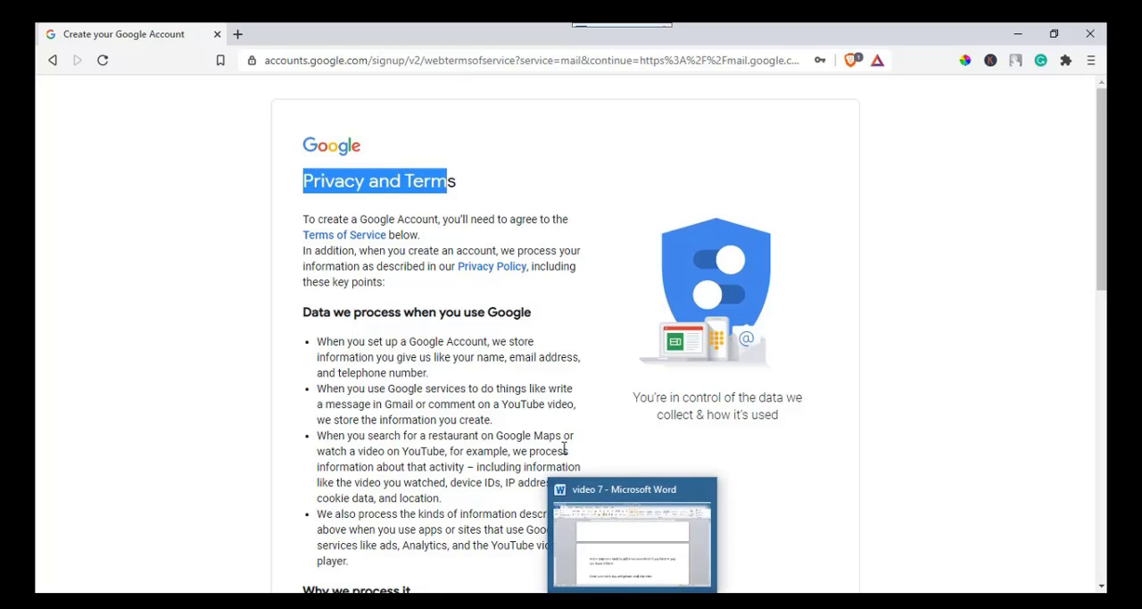
pyautogui.scroll(-3)
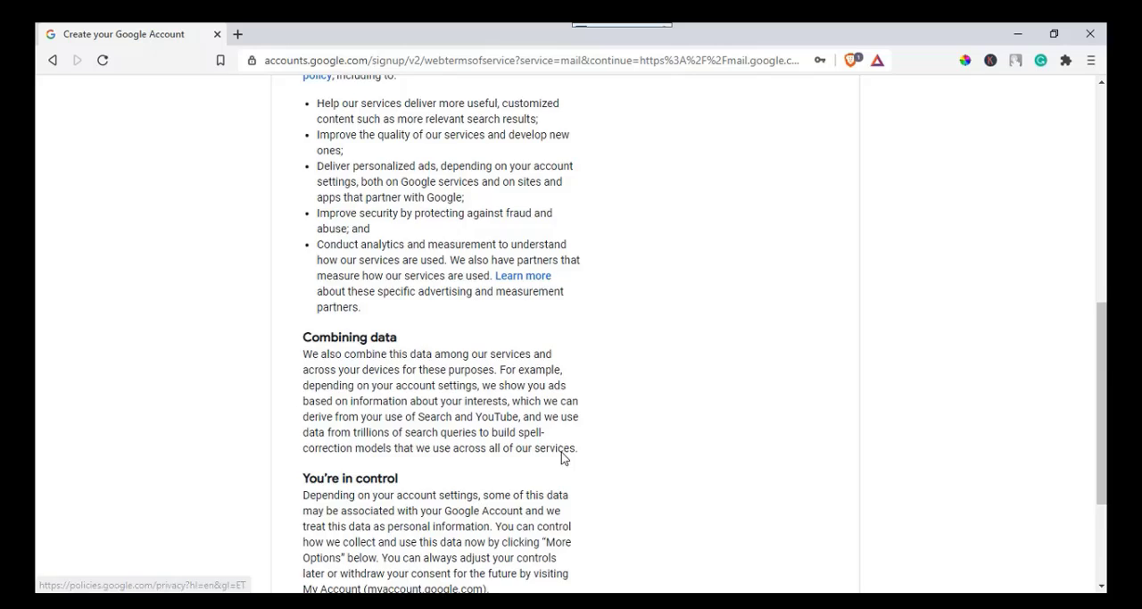
pyautogui.scroll(-3)
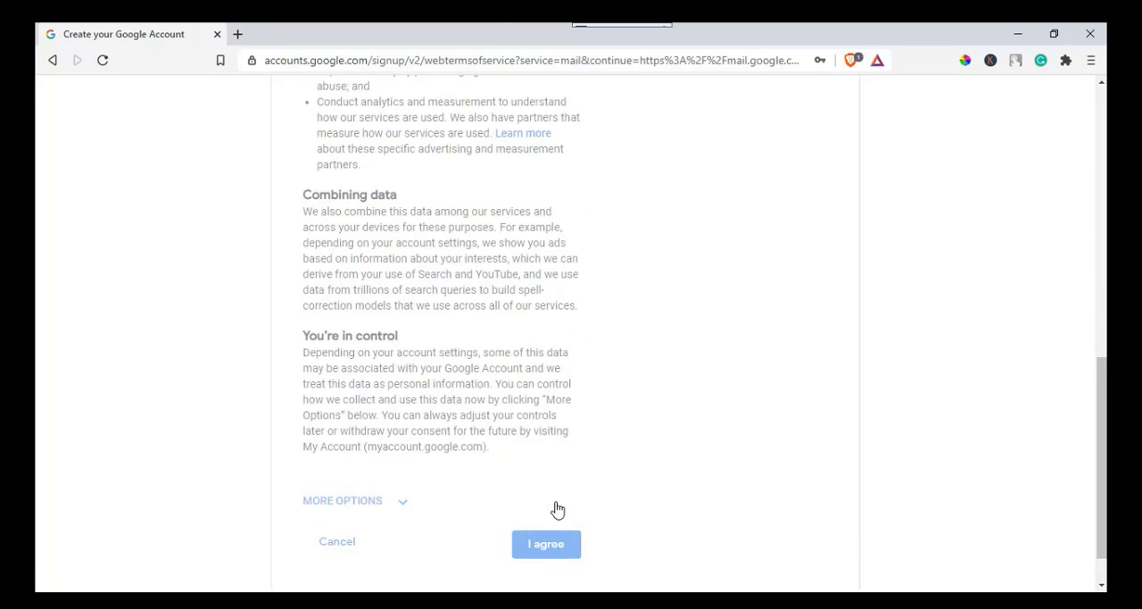
pyautogui.click(545, 543)
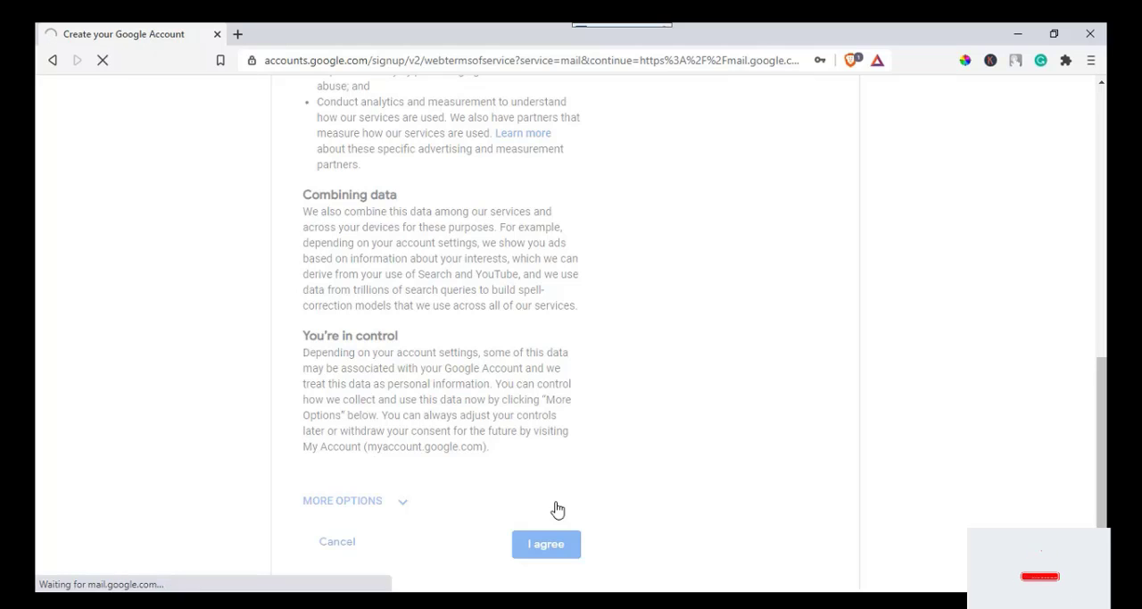
pyautogui.click(545, 544)
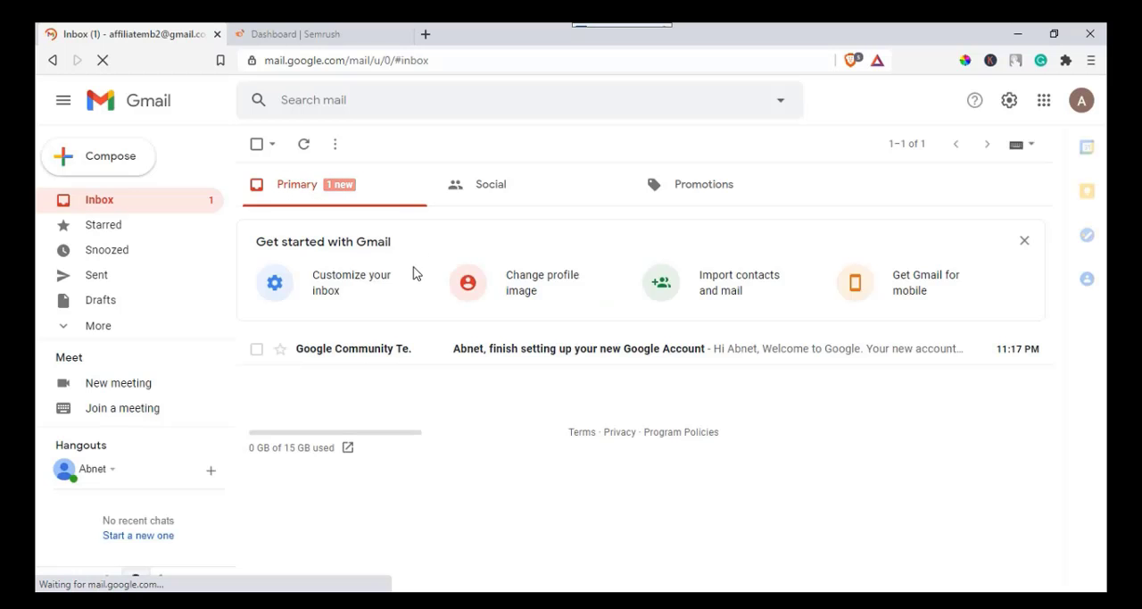
pyautogui.moveTo(428, 348)
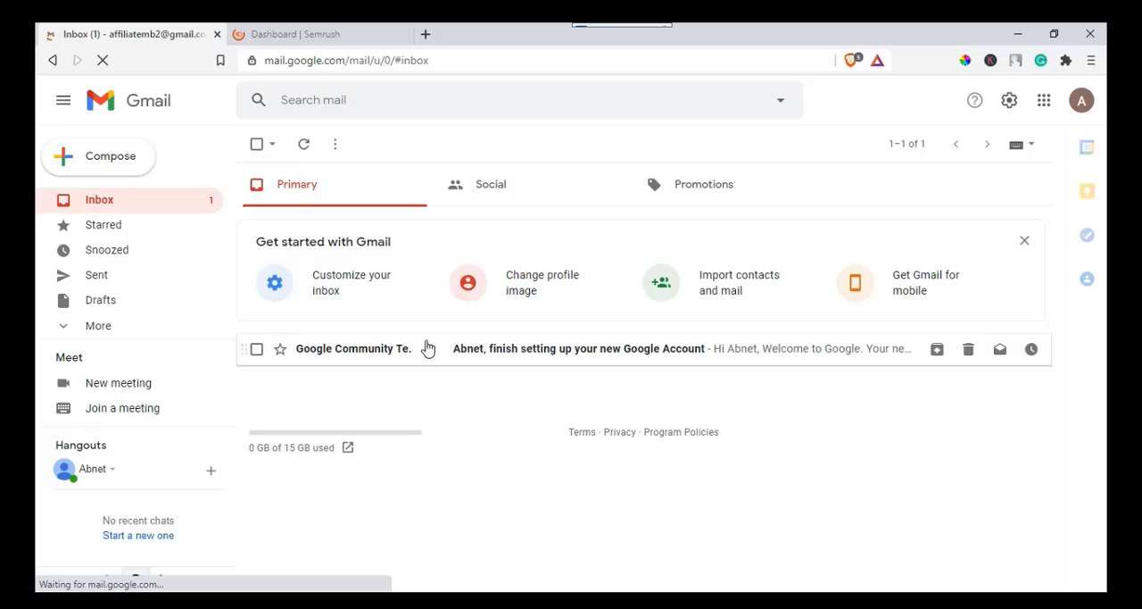
pyautogui.moveTo(397, 356)
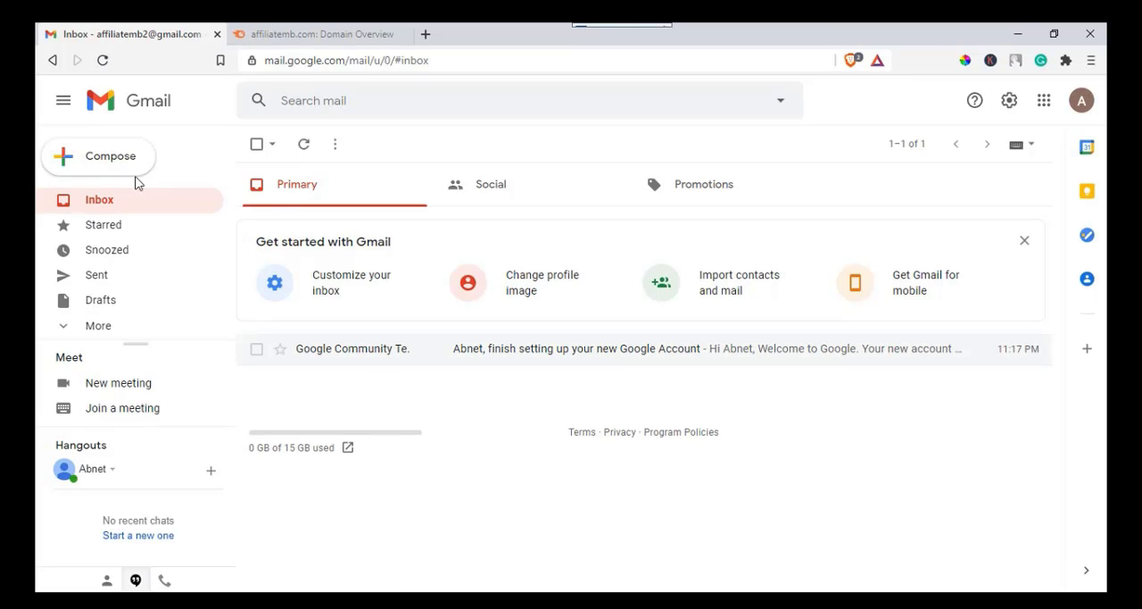
# Open a blank New Message window with Compose in the new inbox.
pyautogui.click(98, 155)
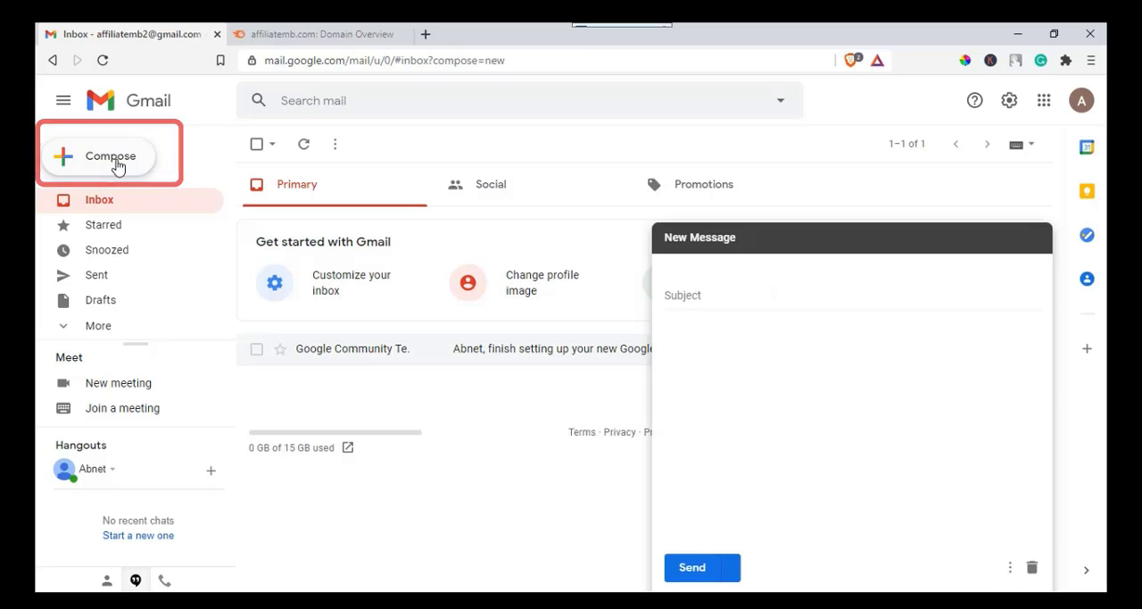